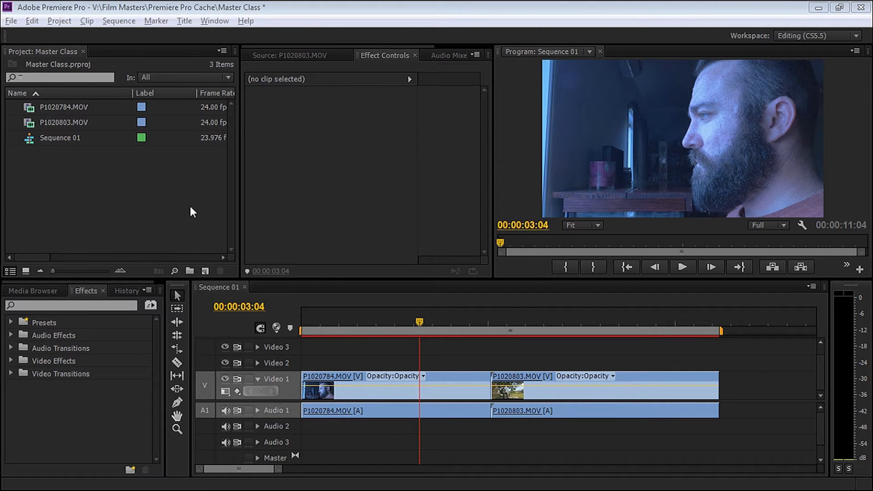
pyautogui.moveTo(522, 322)
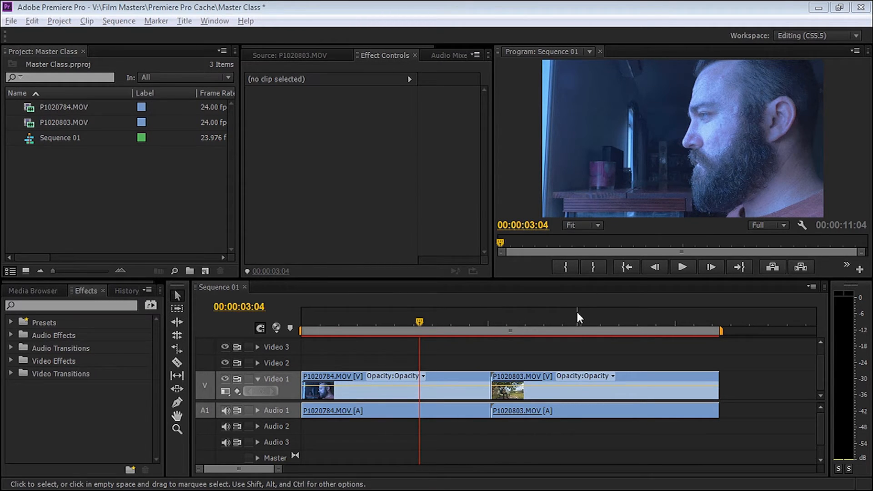
# Step: Preview the second (outdoor bench) clip and expand Video Effects > Color Correction in the Effects panel
pyautogui.click(578, 320)
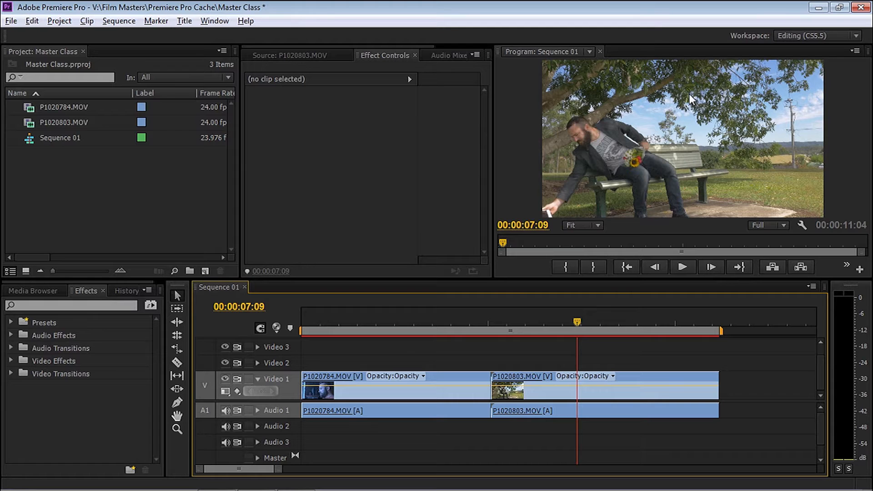
pyautogui.moveTo(453, 323)
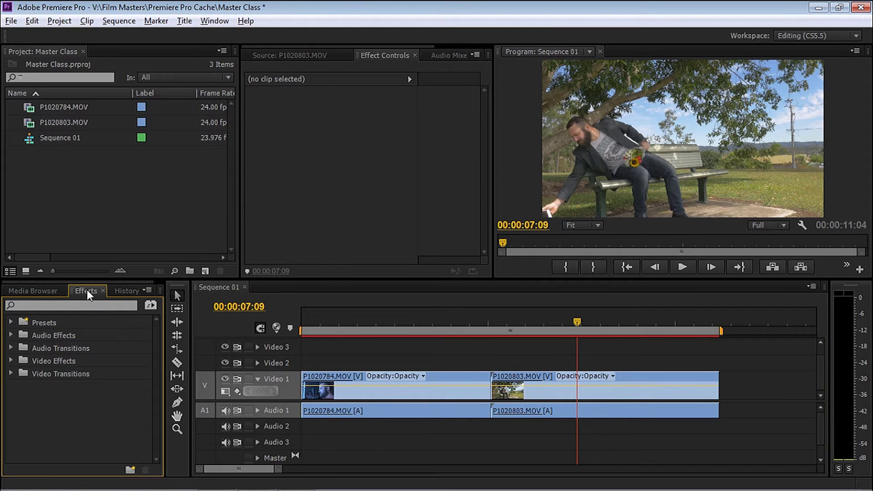
pyautogui.click(10, 361)
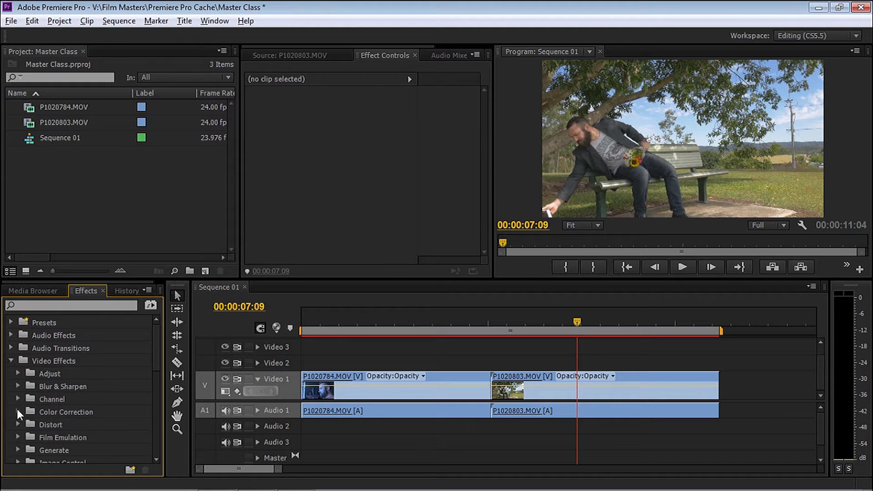
pyautogui.click(18, 411)
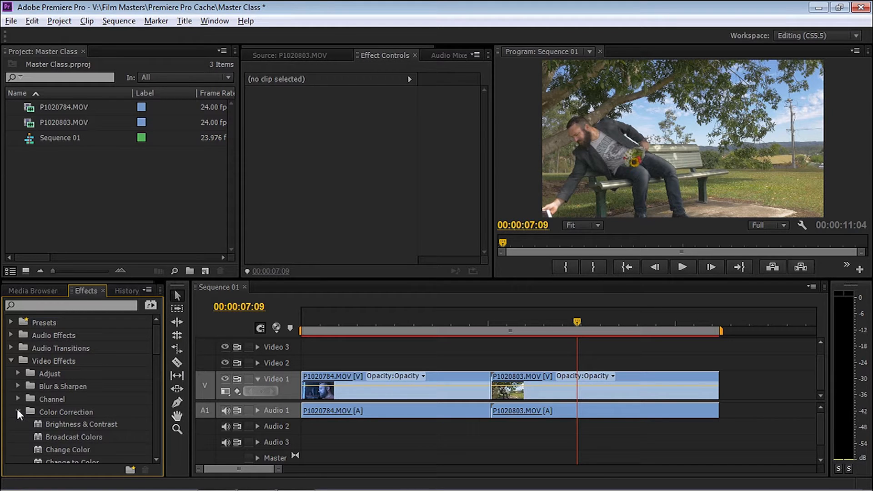
pyautogui.moveTo(155, 351)
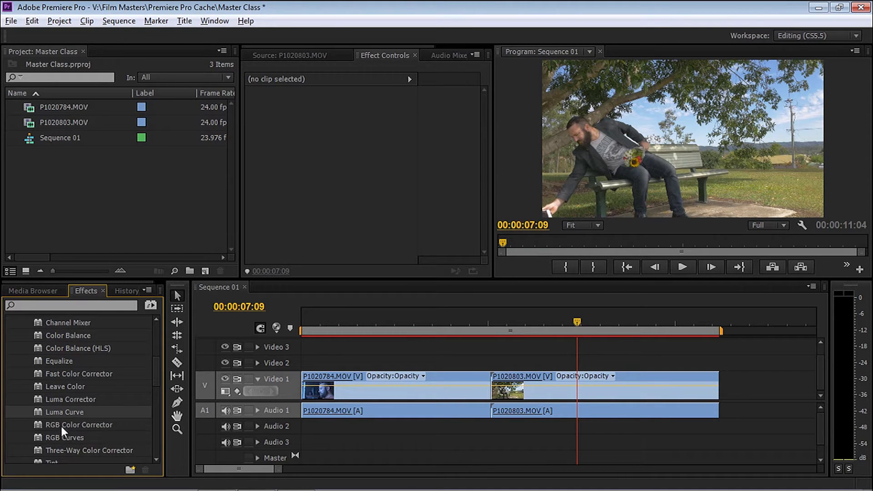
pyautogui.moveTo(65, 437)
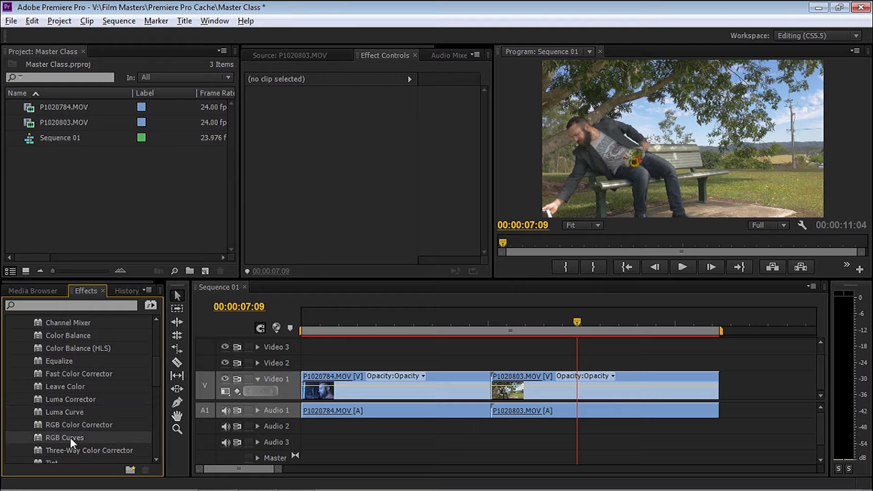
pyautogui.moveTo(54, 456)
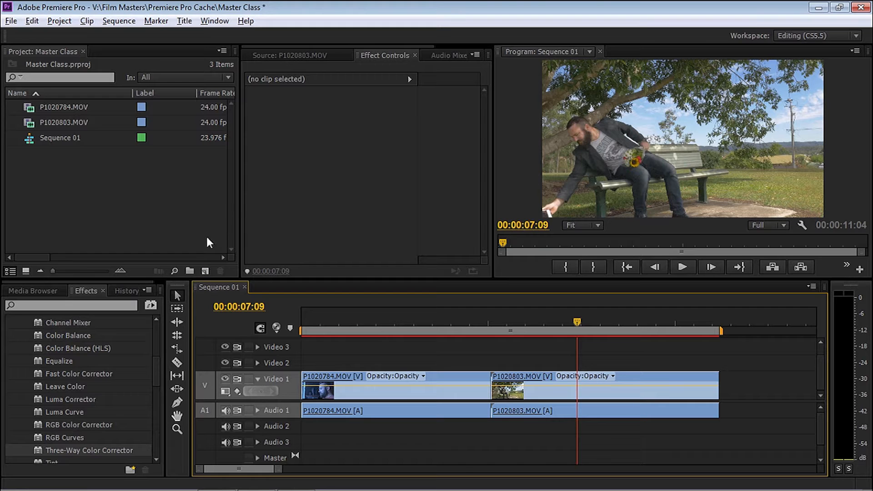
# Step: Create a new Adjustment Layer with default settings, place it on Video 2 and stretch it over both clips
pyautogui.click(204, 271)
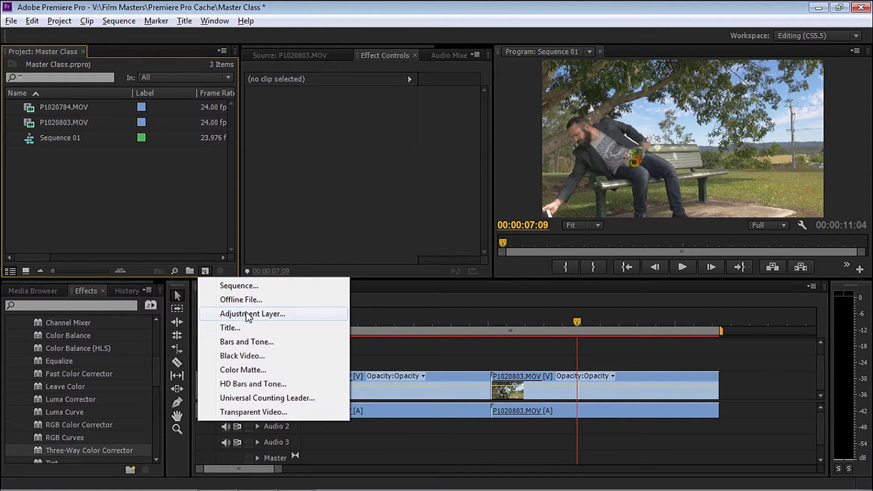
pyautogui.click(252, 313)
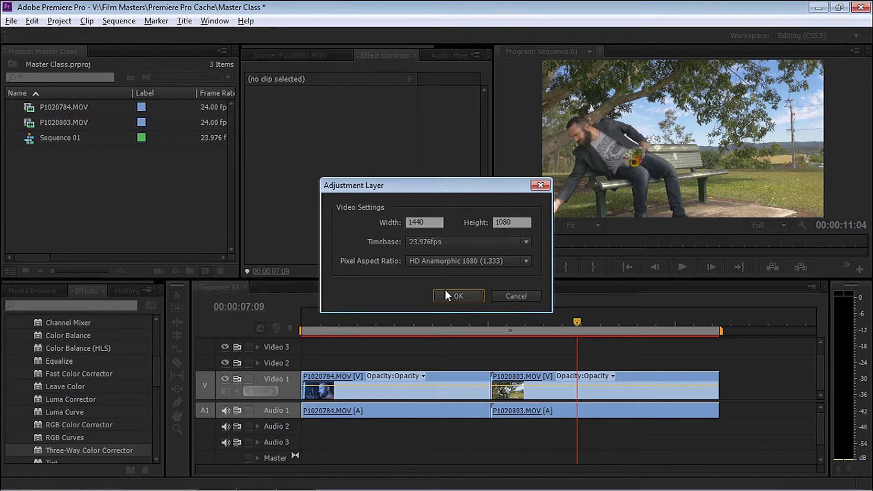
pyautogui.click(457, 295)
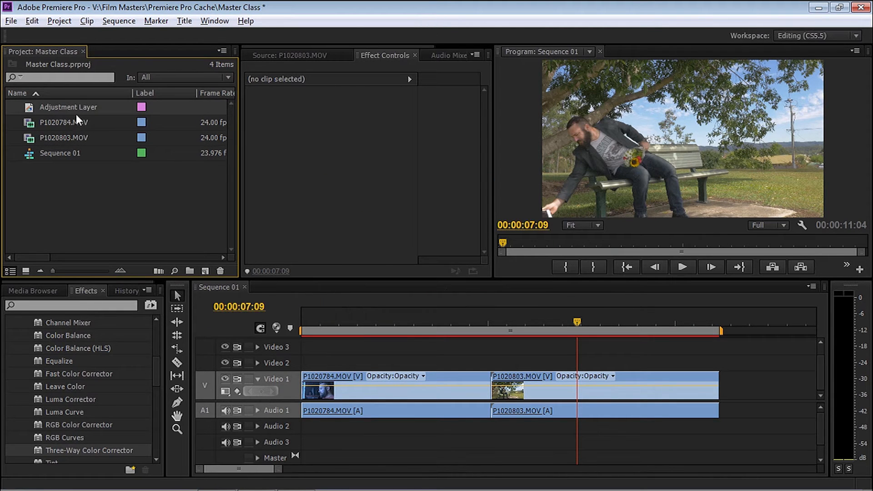
pyautogui.moveTo(68, 108); pyautogui.dragTo(343, 346)
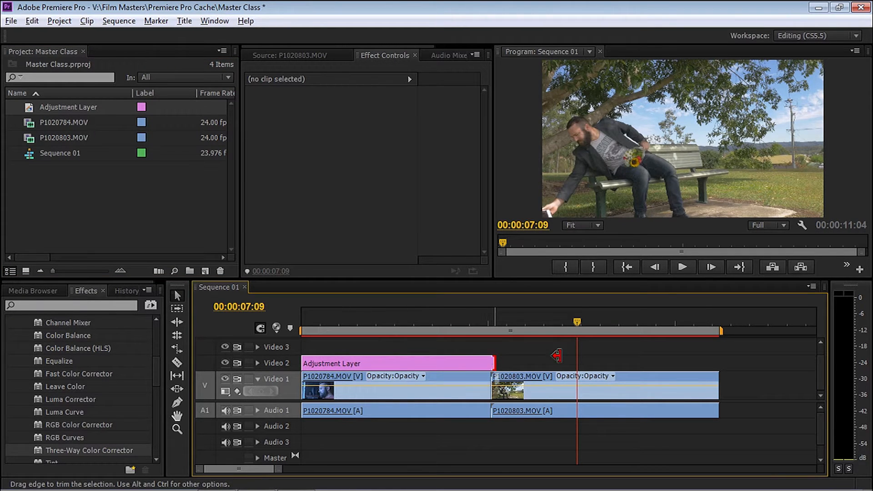
pyautogui.moveTo(494, 363); pyautogui.dragTo(718, 362)
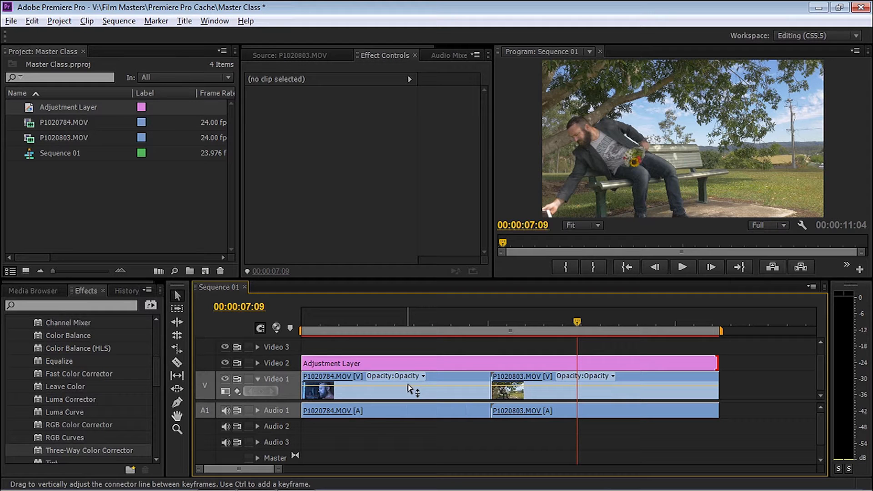
pyautogui.moveTo(412, 366)
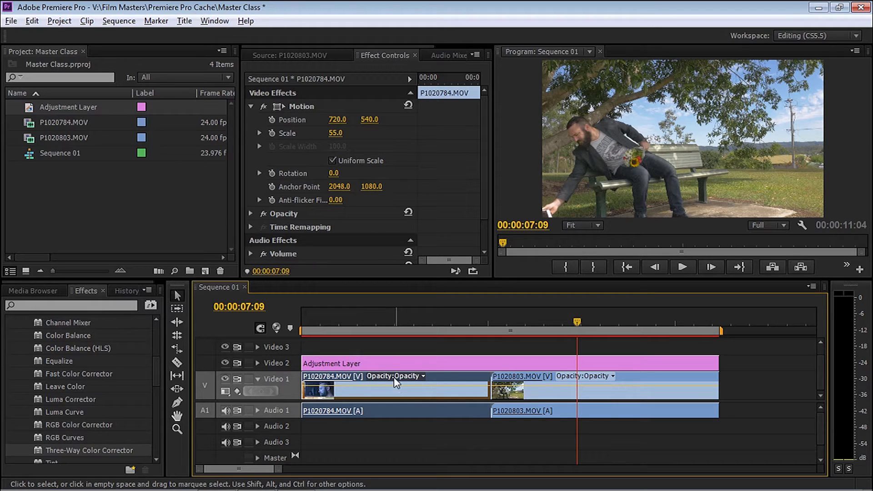
# Step: Apply Three-Way Color Corrector to the adjustment layer, tick Master and shift the wheel toward yellow-orange
pyautogui.click(390, 363)
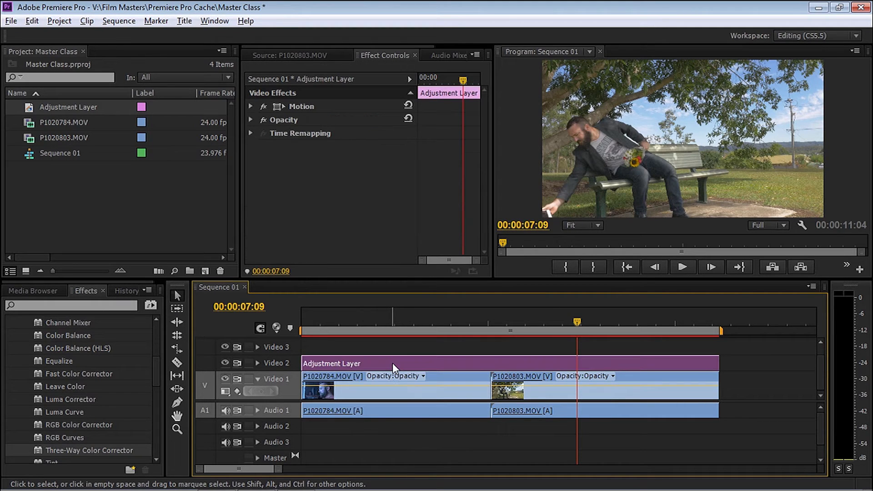
pyautogui.moveTo(394, 366)
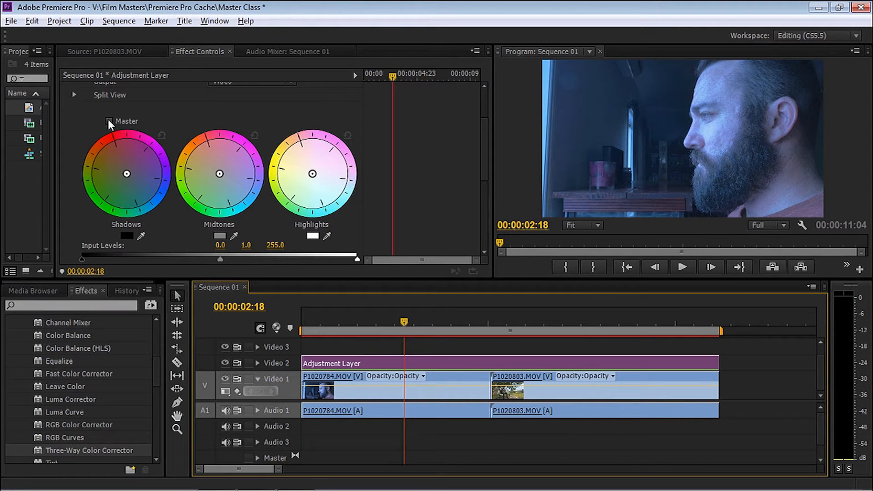
pyautogui.click(110, 121)
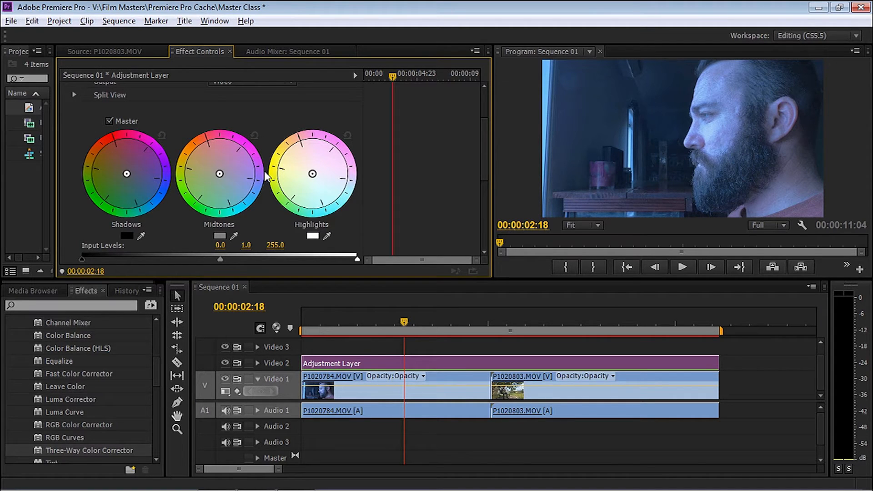
pyautogui.moveTo(137, 218)
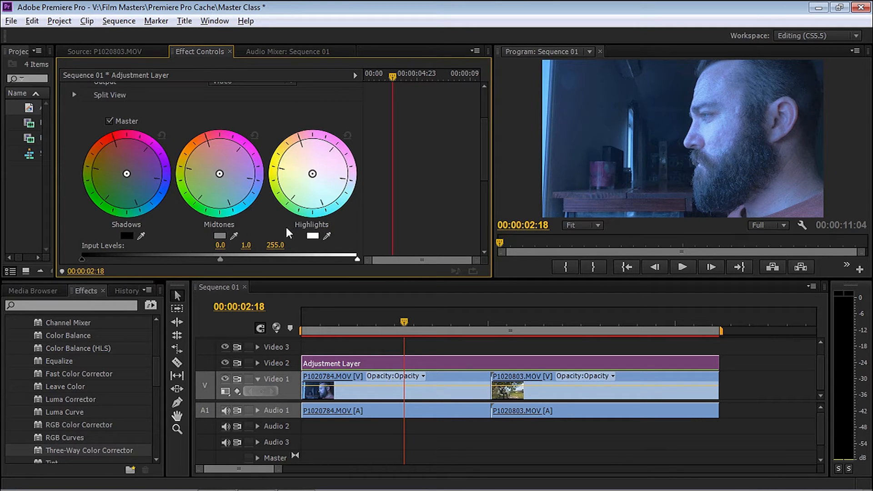
pyautogui.moveTo(212, 185)
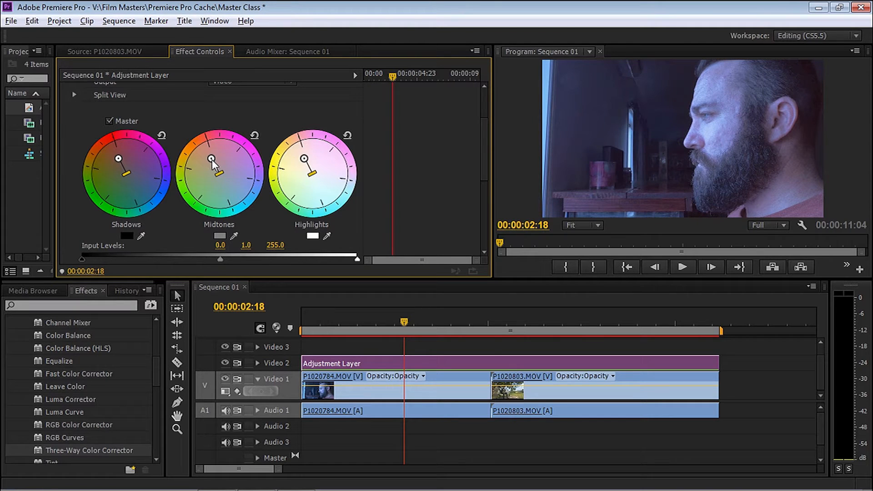
pyautogui.moveTo(214, 171); pyautogui.dragTo(217, 172)
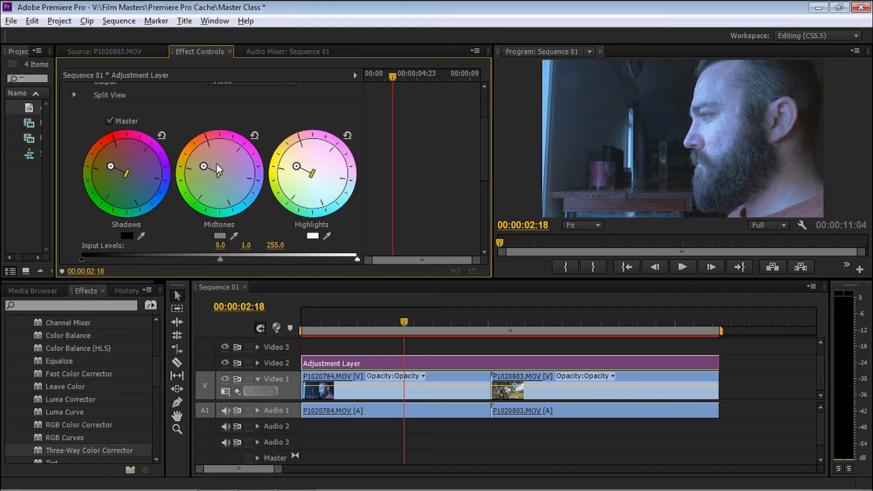
pyautogui.moveTo(204, 167); pyautogui.dragTo(199, 161)
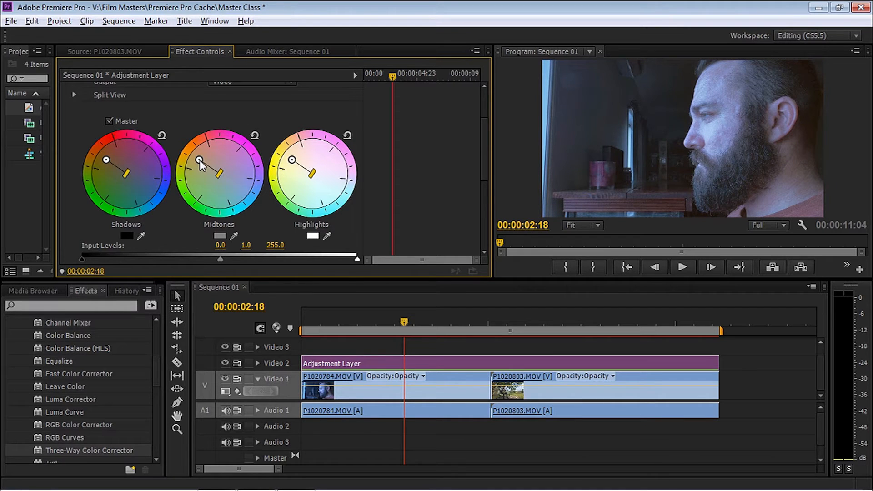
pyautogui.moveTo(200, 161); pyautogui.dragTo(238, 187)
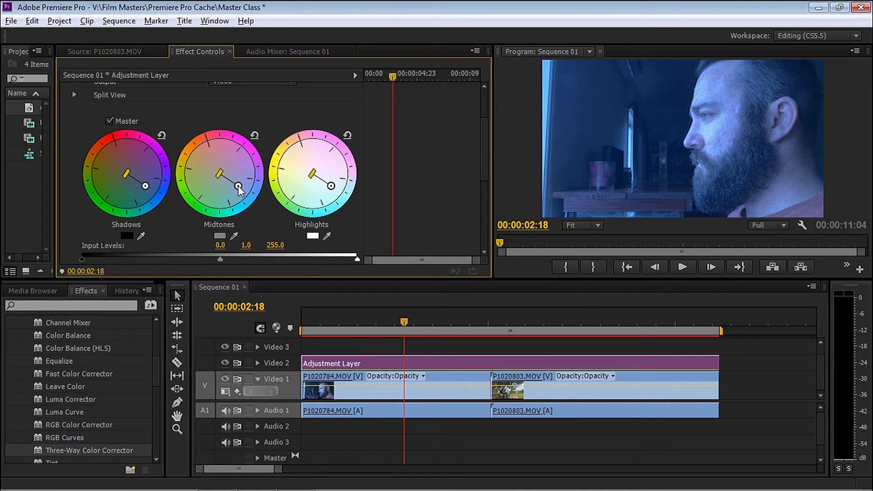
pyautogui.moveTo(237, 185); pyautogui.dragTo(217, 171)
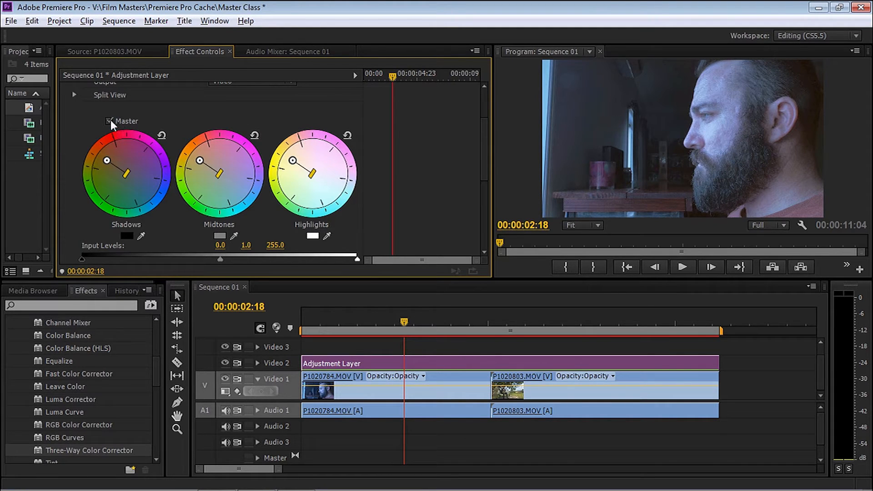
# Step: Unlink Master and tint the Shadows wheel subtly toward warm orange
pyautogui.click(110, 121)
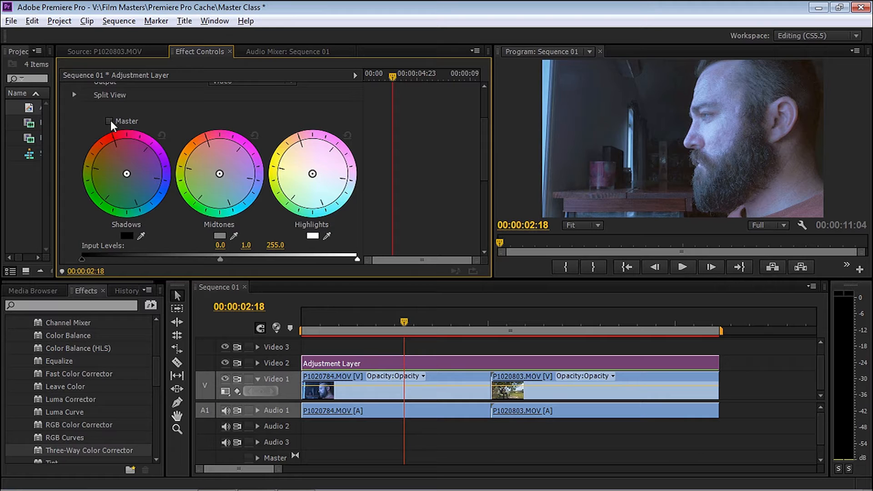
pyautogui.moveTo(249, 177)
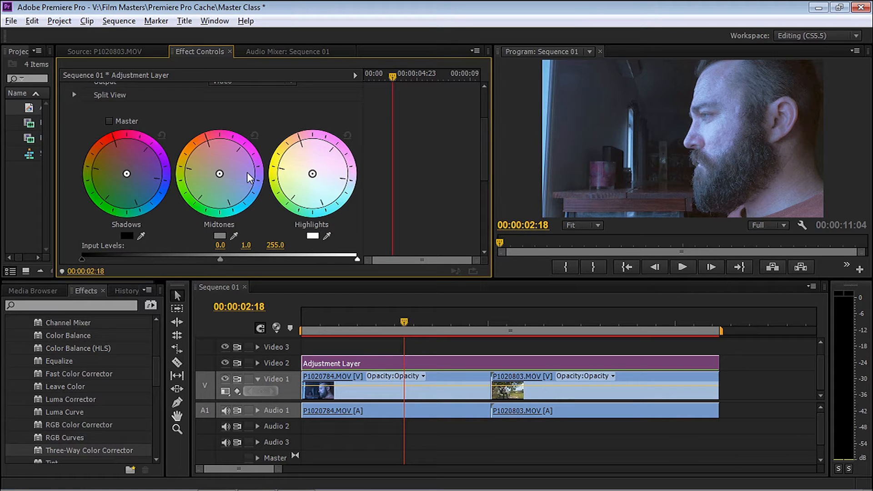
pyautogui.moveTo(244, 179)
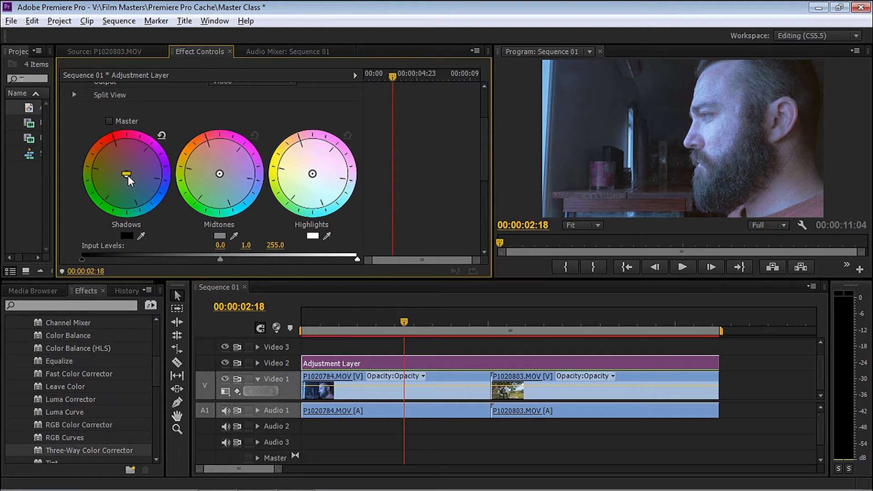
pyautogui.moveTo(125, 173); pyautogui.dragTo(120, 175)
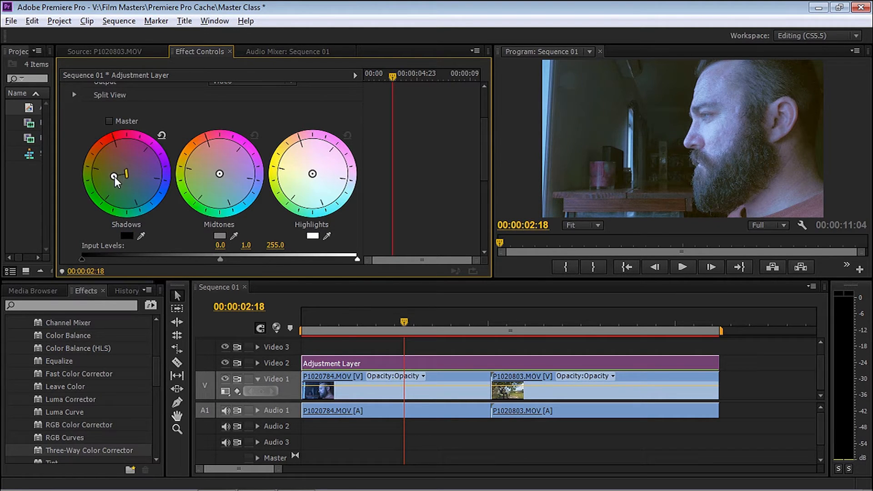
pyautogui.moveTo(118, 176); pyautogui.dragTo(108, 199)
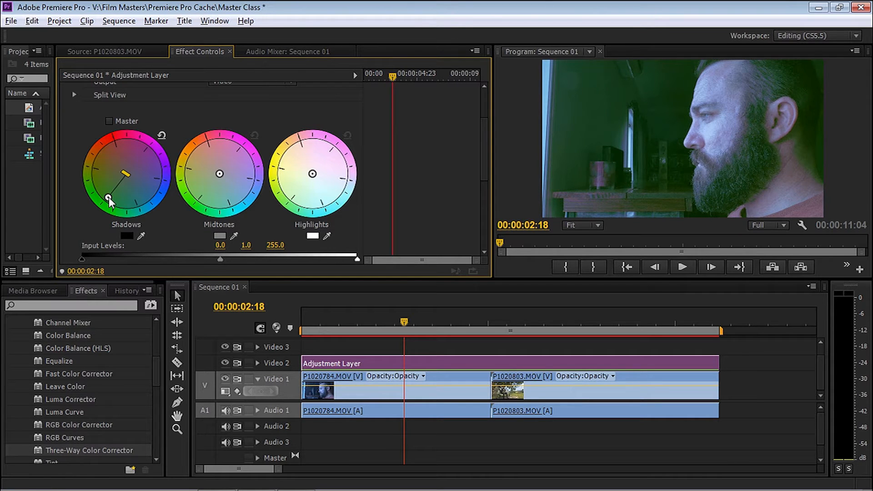
pyautogui.moveTo(108, 199); pyautogui.dragTo(152, 154)
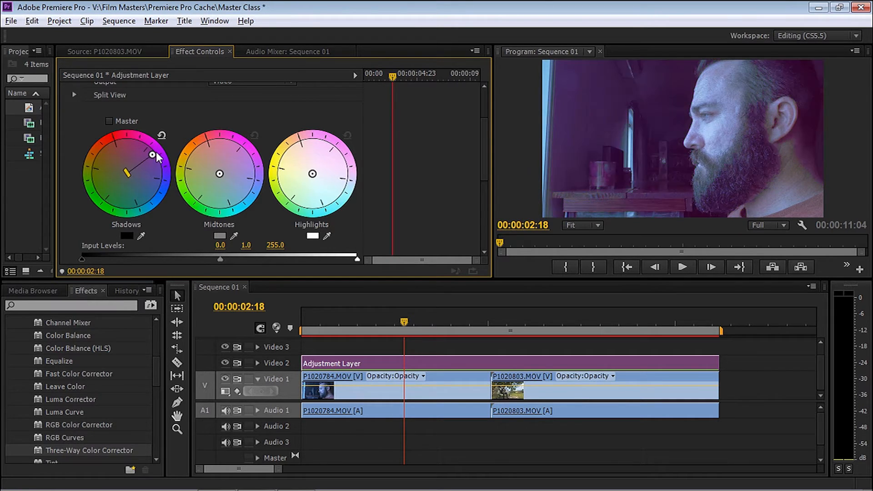
pyautogui.moveTo(152, 154); pyautogui.dragTo(108, 149)
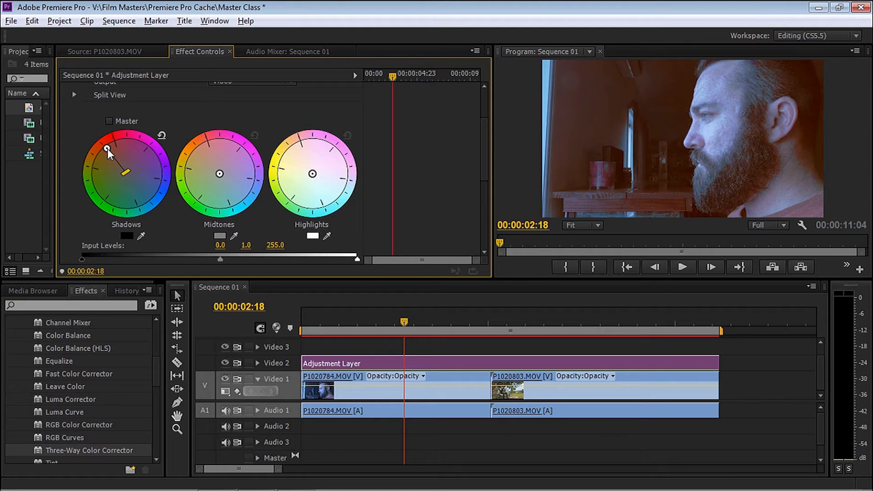
pyautogui.moveTo(107, 148); pyautogui.dragTo(123, 174)
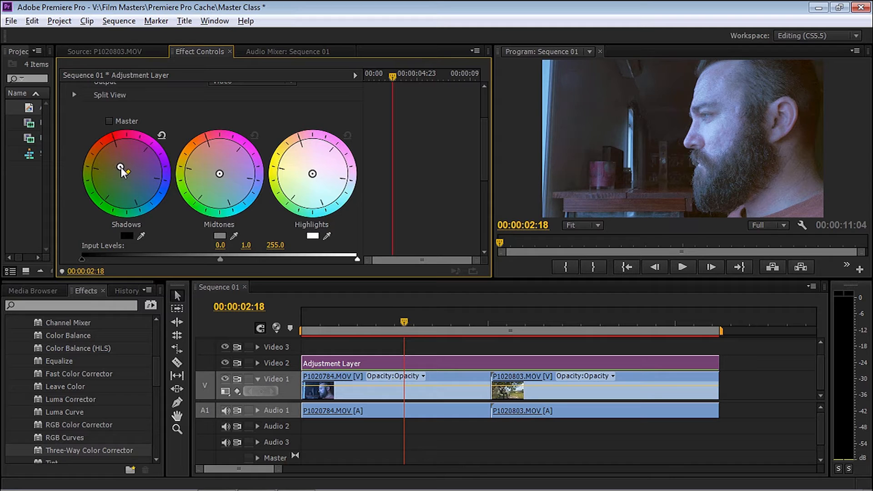
# Step: Warm the Midtones wheel slightly toward orange and confirm the Highlights swatch at neutral white
pyautogui.moveTo(120, 167); pyautogui.dragTo(123, 170)
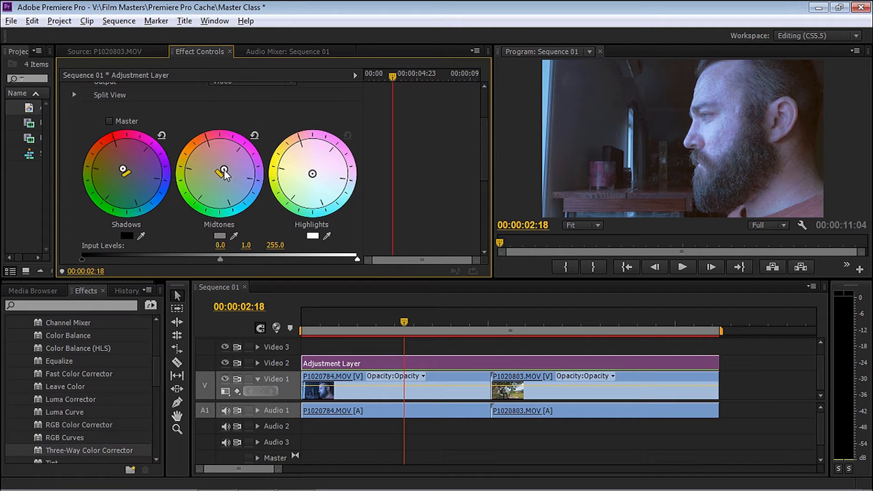
pyautogui.moveTo(225, 170); pyautogui.dragTo(228, 170)
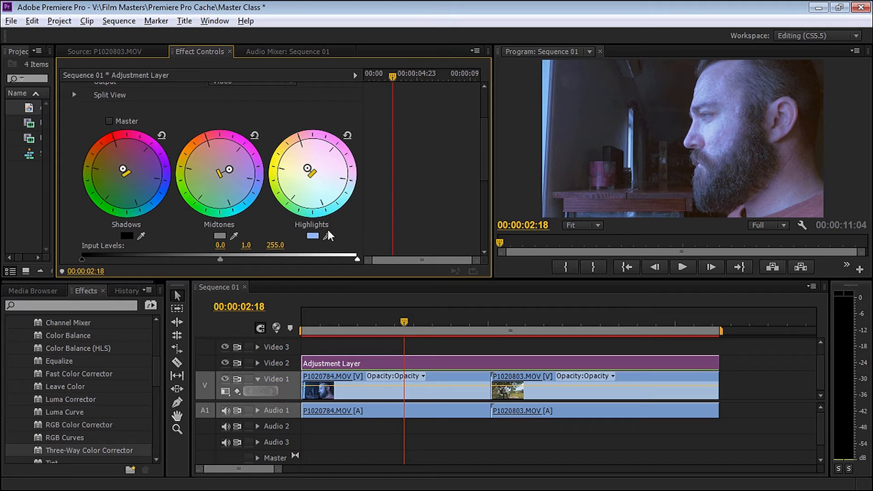
pyautogui.click(311, 236)
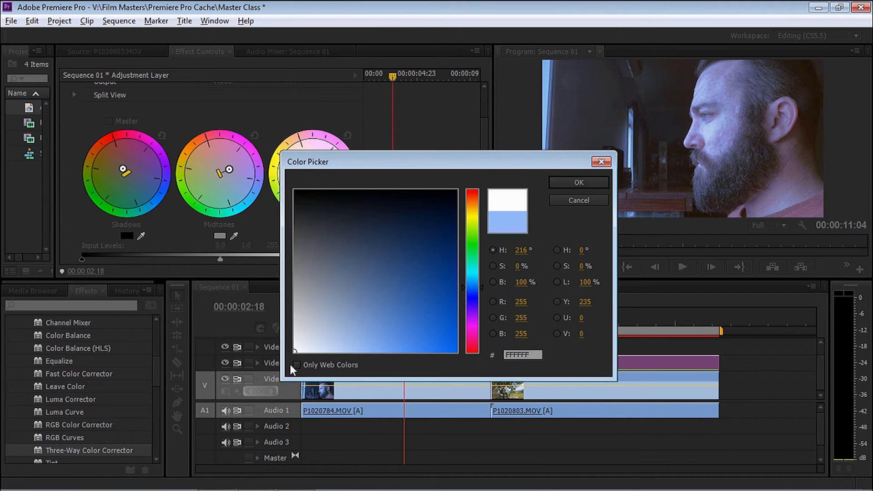
pyautogui.click(577, 182)
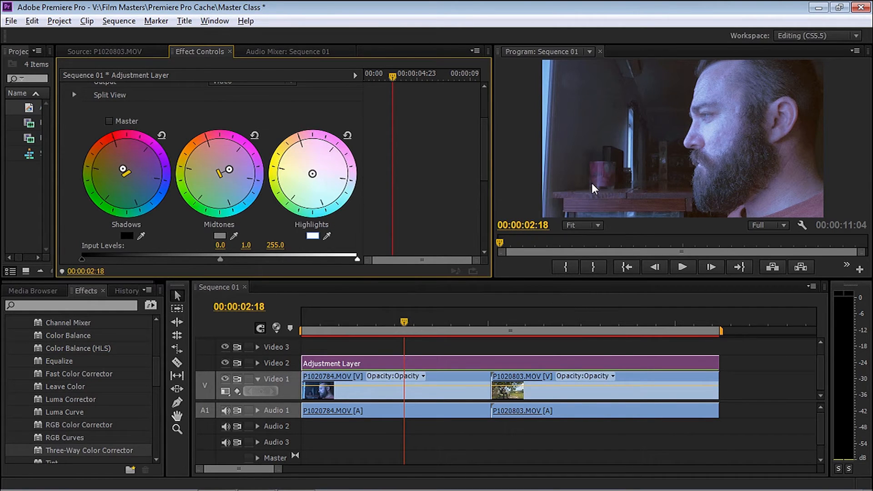
pyautogui.moveTo(632, 157)
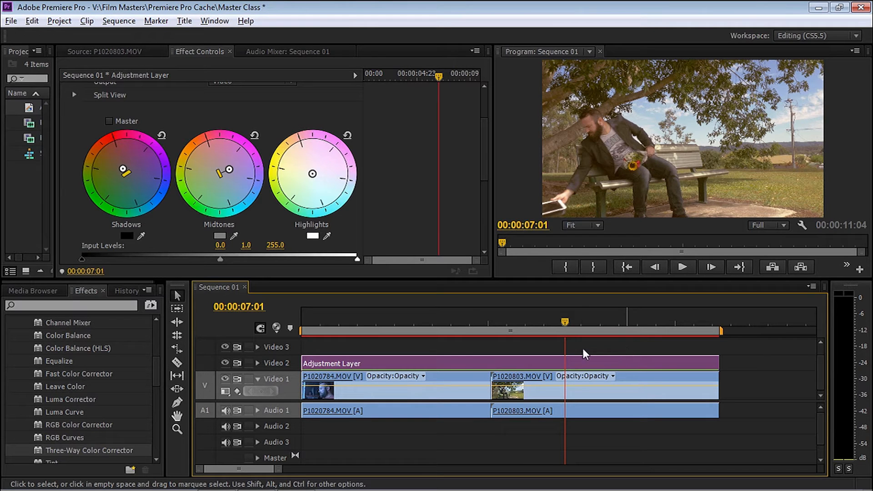
pyautogui.moveTo(474, 365)
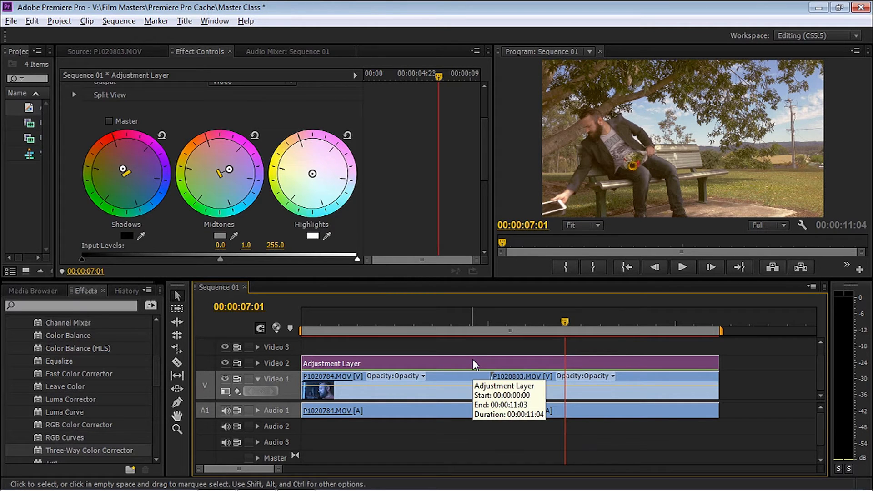
pyautogui.moveTo(400, 365)
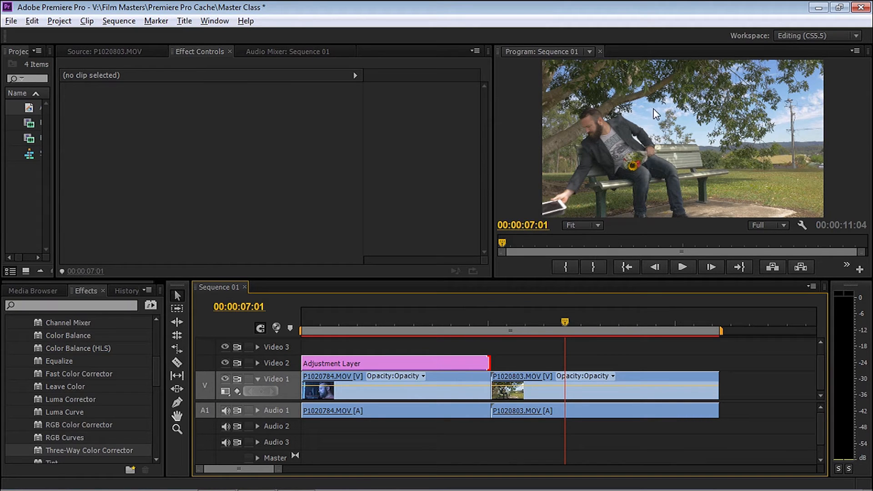
# Step: Return the playhead to the face clip, reselect the adjustment layer and set Master Saturation to 125
pyautogui.click(454, 323)
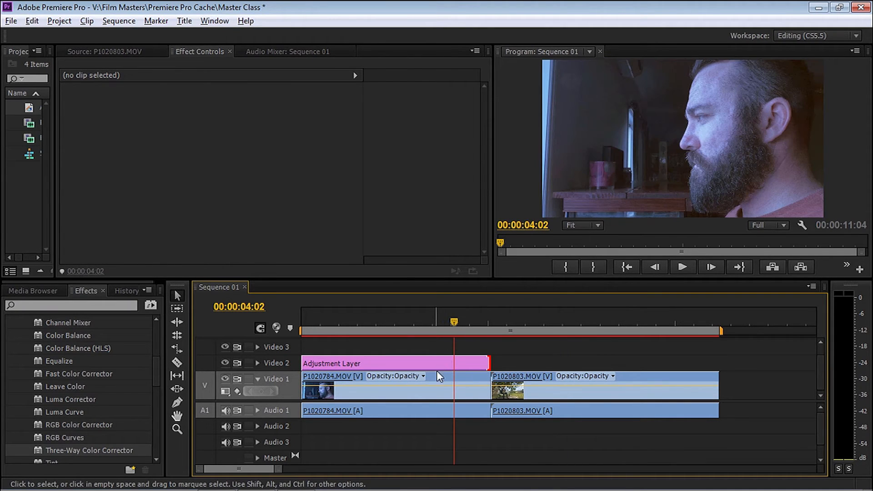
pyautogui.click(378, 385)
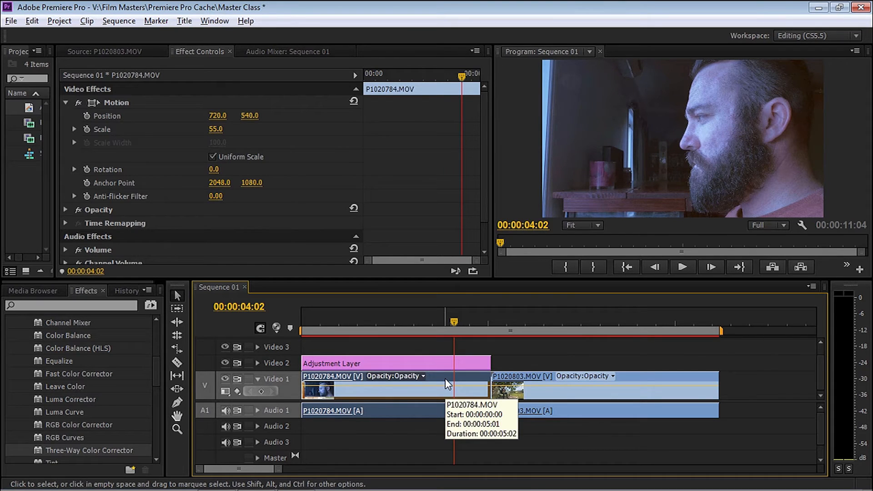
pyautogui.click(390, 362)
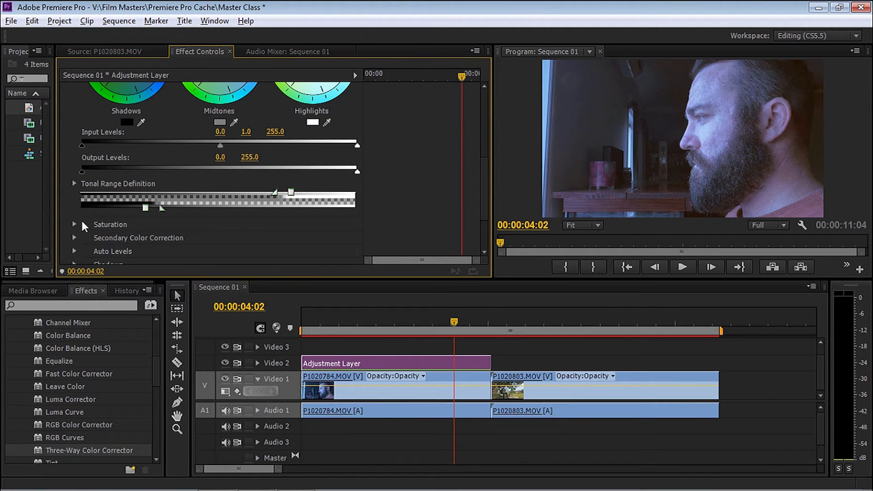
pyautogui.click(74, 225)
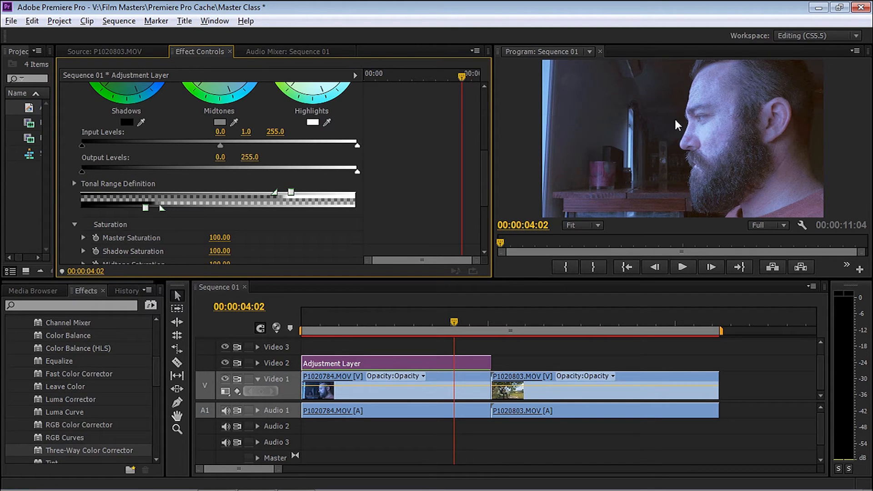
pyautogui.moveTo(227, 243)
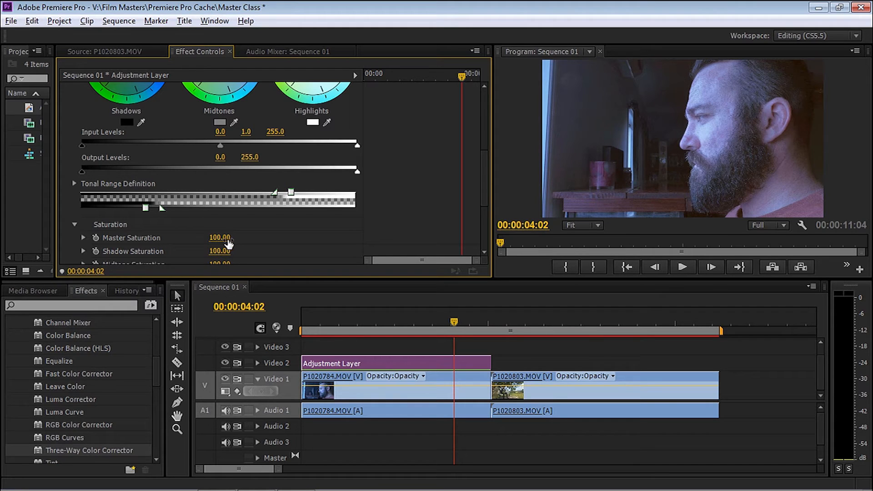
pyautogui.moveTo(219, 237); pyautogui.dragTo(234, 238)
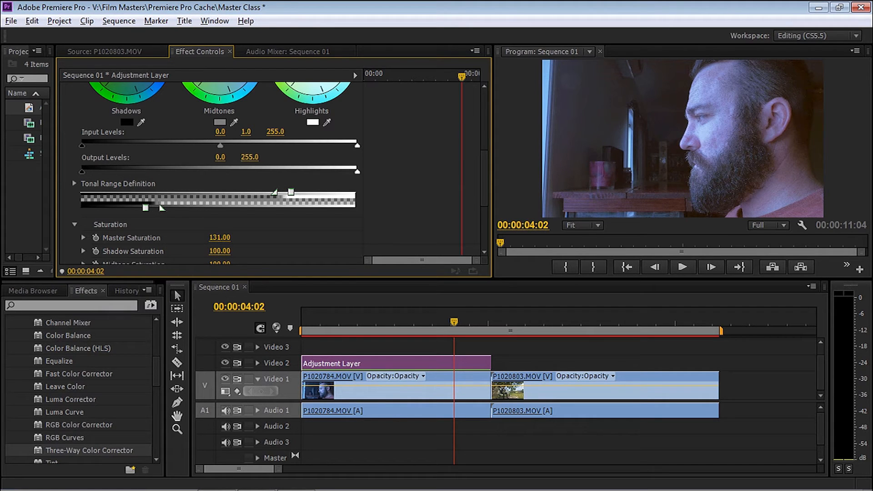
pyautogui.moveTo(219, 237); pyautogui.dragTo(216, 238)
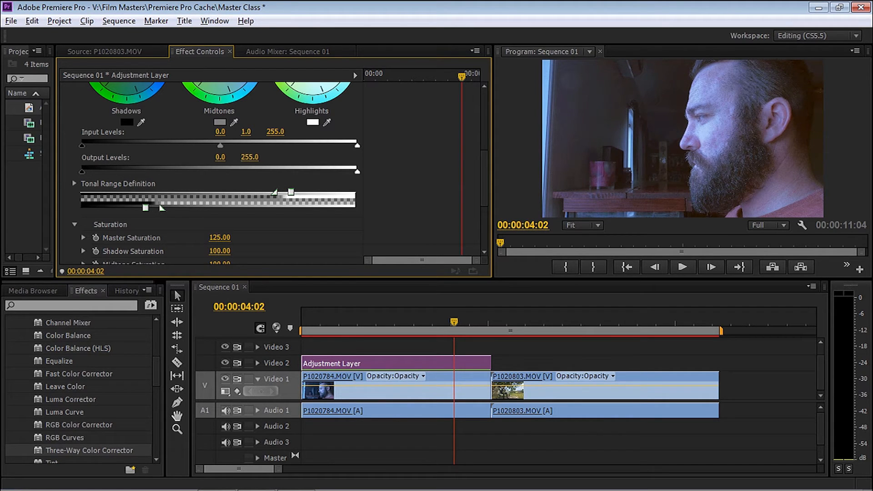
pyautogui.moveTo(466, 201)
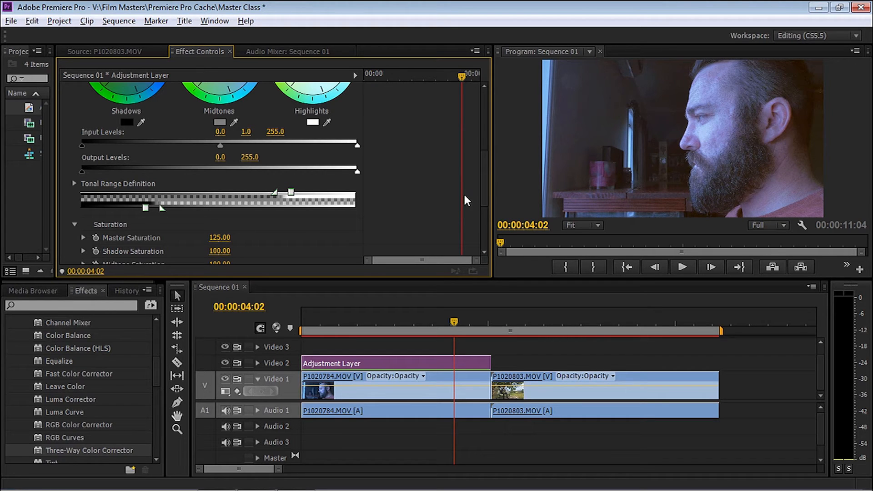
# Step: Glance at the Secondary Color Correction settings, then collapse them again
pyautogui.scroll(-3)
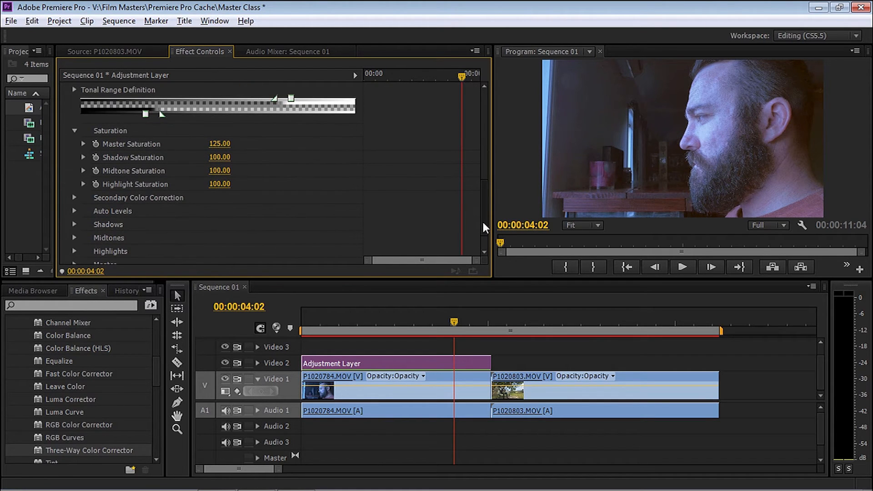
pyautogui.scroll(-3)
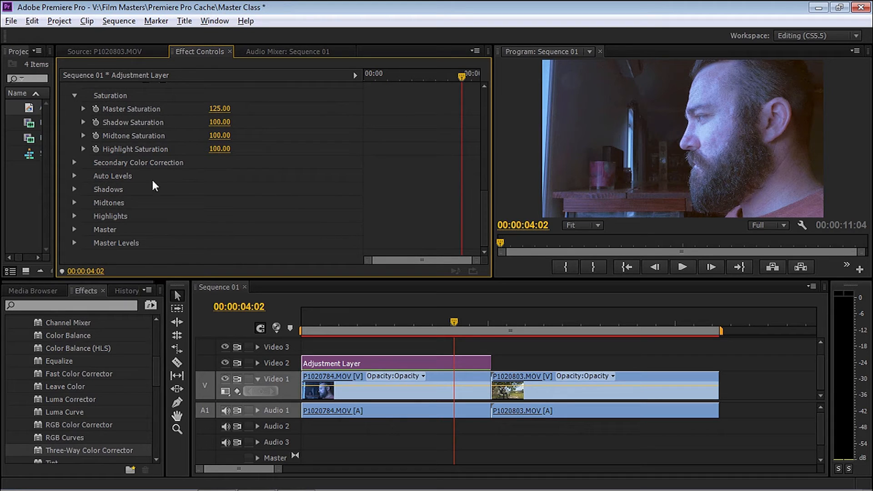
pyautogui.moveTo(84, 176)
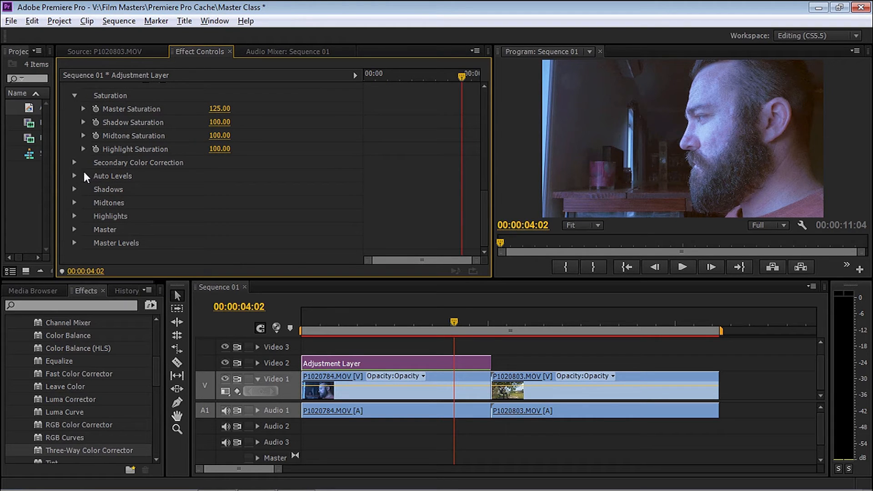
pyautogui.click(74, 161)
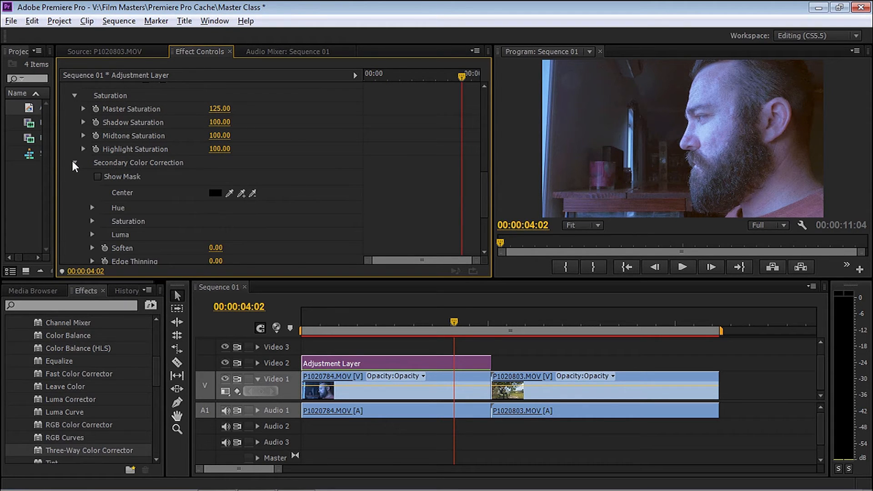
pyautogui.click(74, 163)
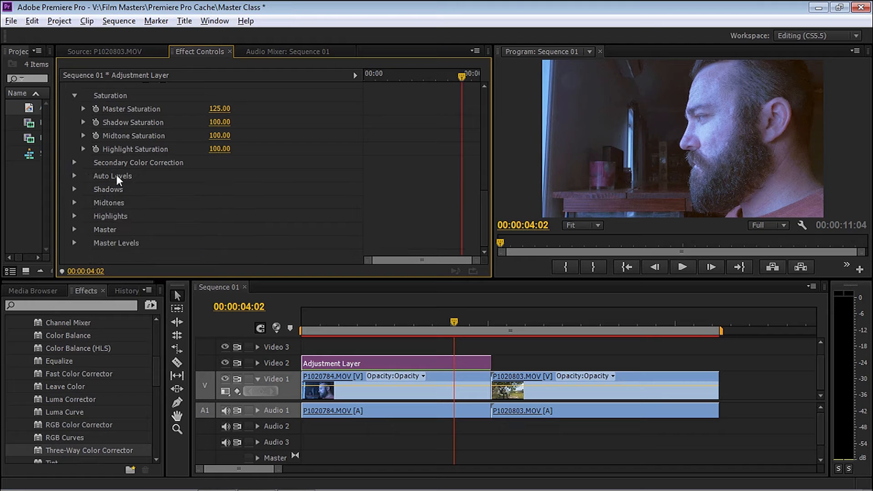
pyautogui.moveTo(127, 217)
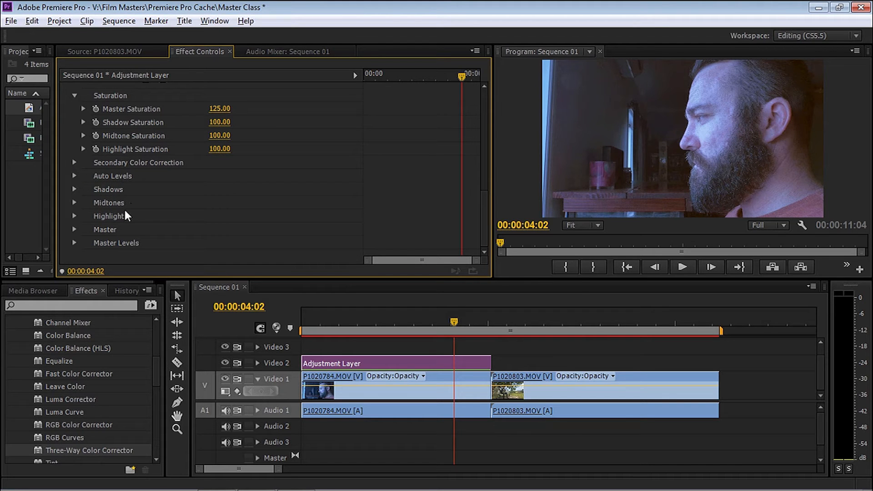
pyautogui.moveTo(435, 223)
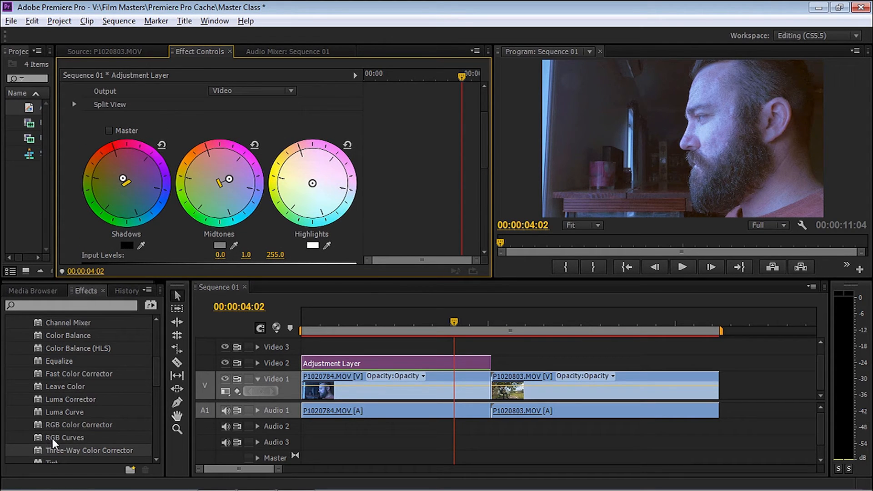
# Step: Add RGB Curves to the adjustment layer, bow the green midtones up slightly and pull the blue midtones down
pyautogui.moveTo(64, 438); pyautogui.dragTo(362, 363)
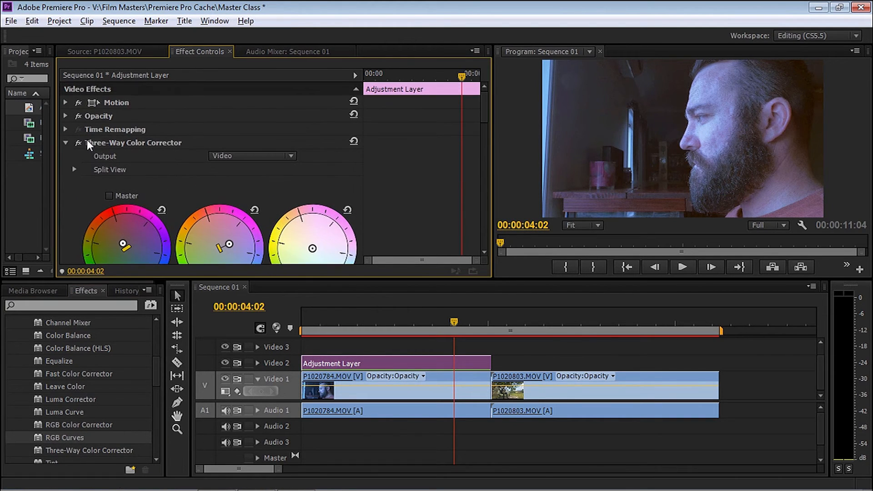
pyautogui.click(65, 143)
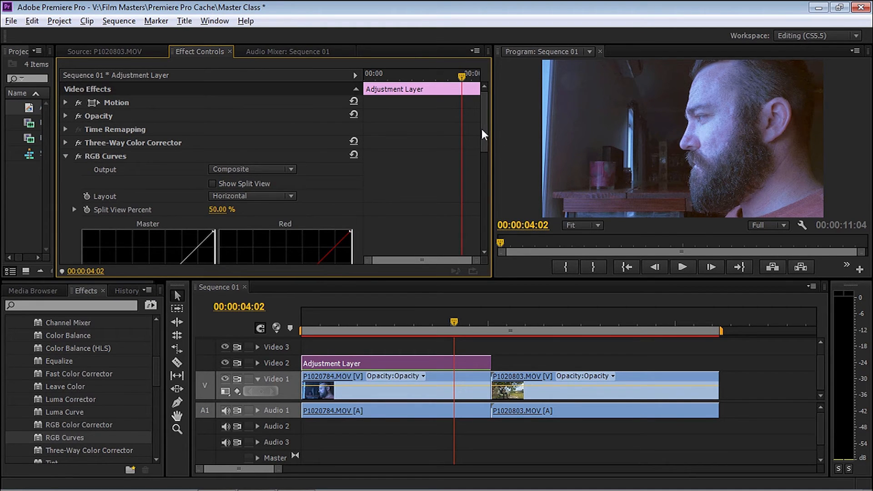
pyautogui.scroll(-3)
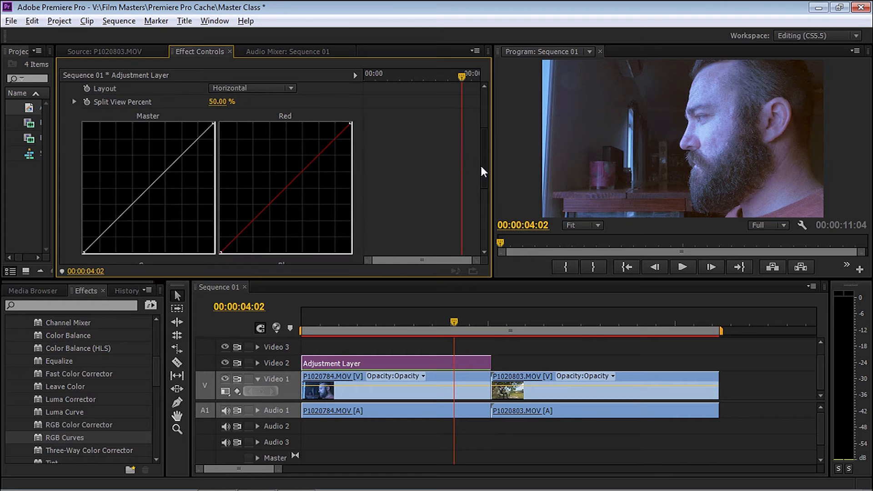
pyautogui.scroll(-3)
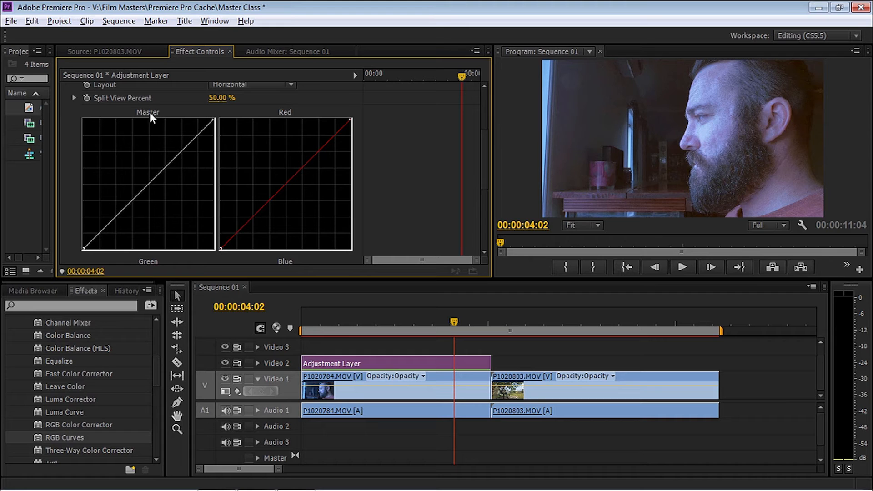
pyautogui.moveTo(721, 78)
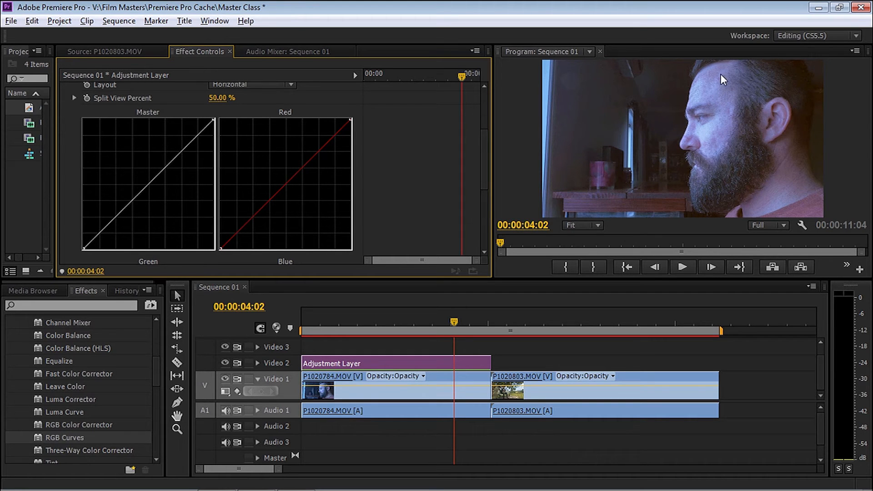
pyautogui.moveTo(160, 170)
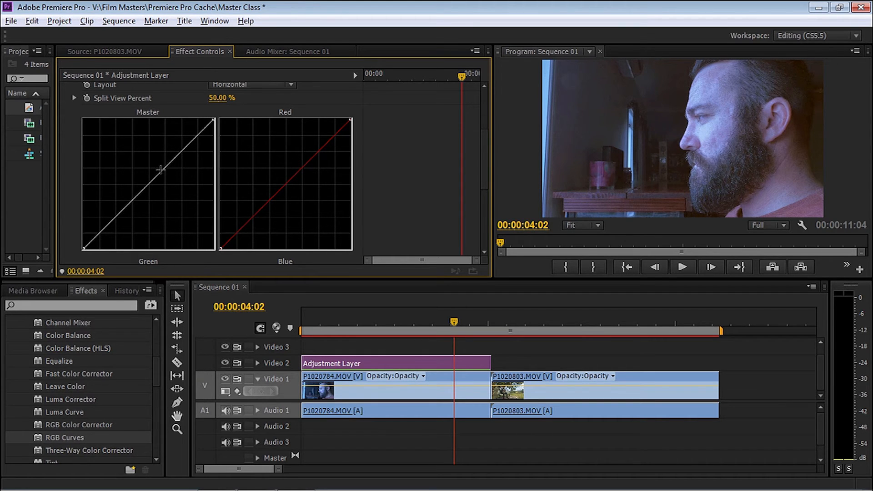
pyautogui.moveTo(481, 146)
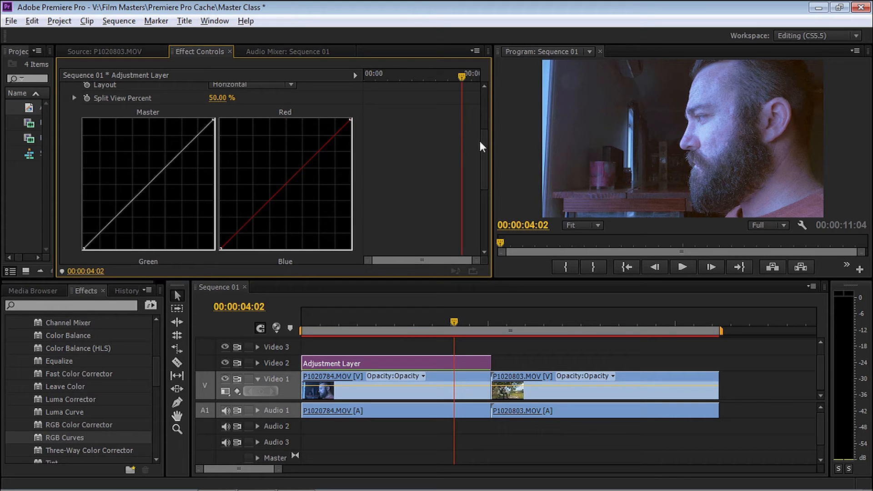
pyautogui.scroll(-3)
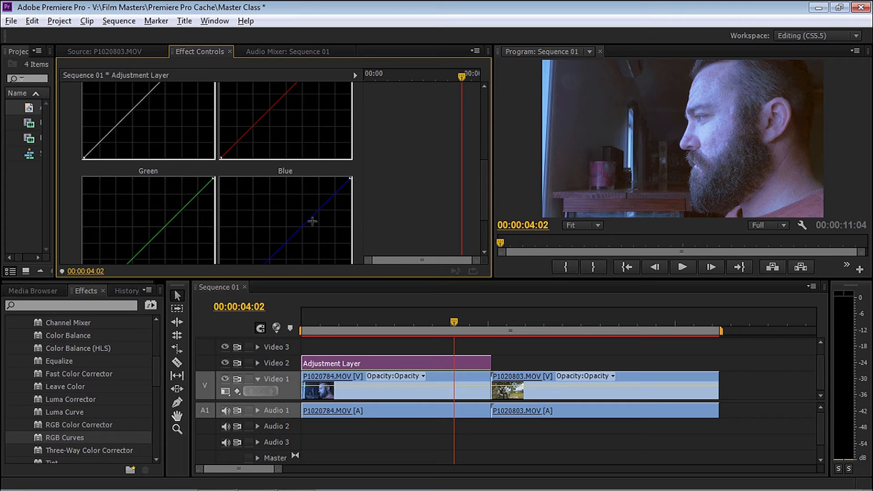
pyautogui.moveTo(264, 224)
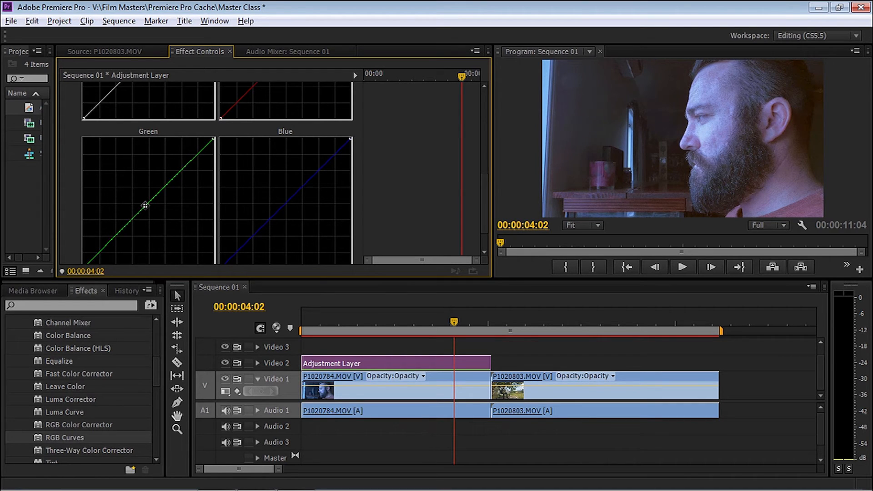
pyautogui.moveTo(146, 205); pyautogui.dragTo(141, 199)
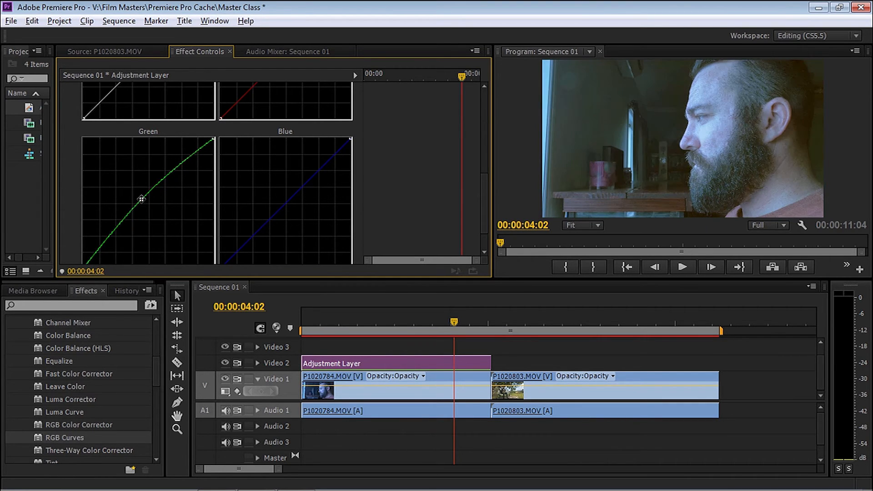
pyautogui.moveTo(140, 199); pyautogui.dragTo(139, 197)
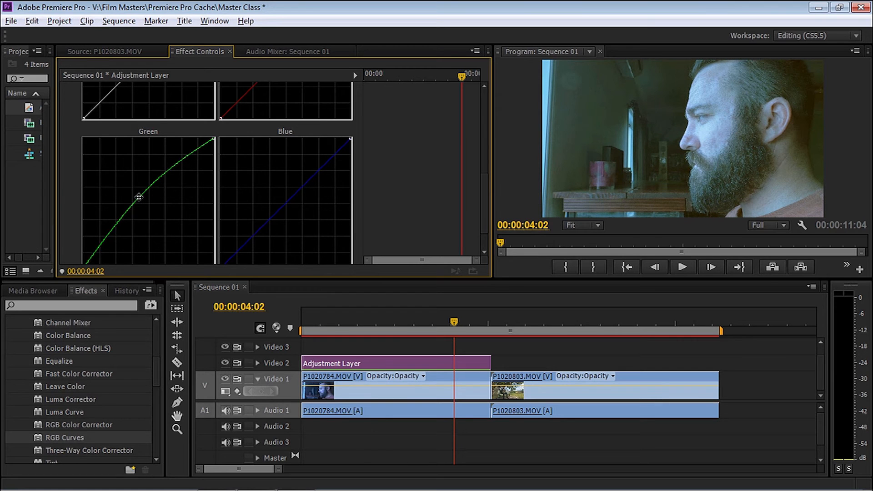
pyautogui.moveTo(139, 197); pyautogui.dragTo(142, 194)
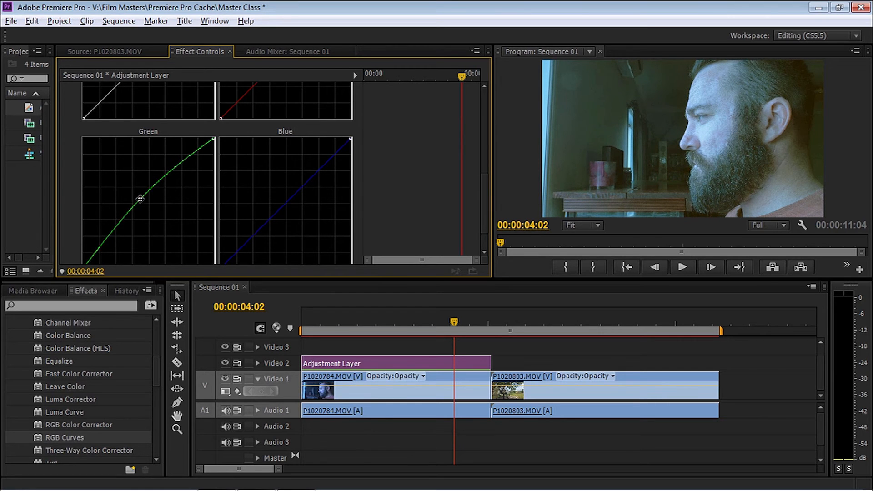
pyautogui.moveTo(140, 199); pyautogui.dragTo(147, 208)
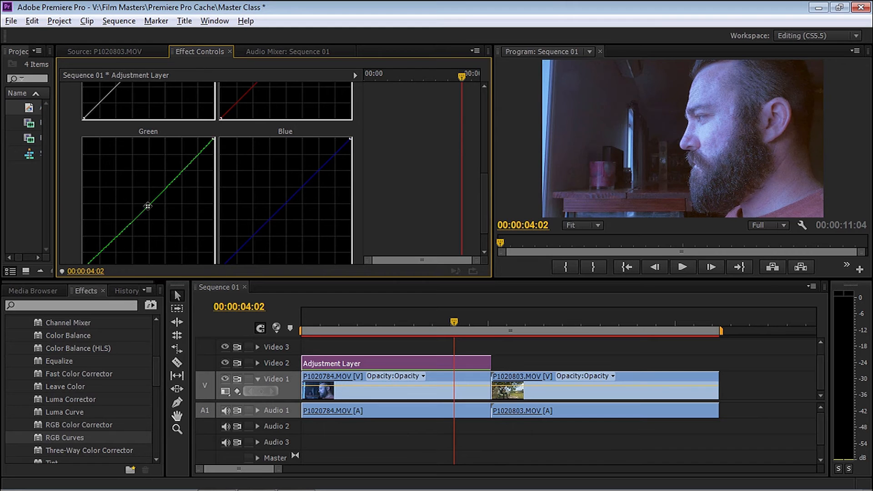
pyautogui.moveTo(146, 204); pyautogui.dragTo(154, 210)
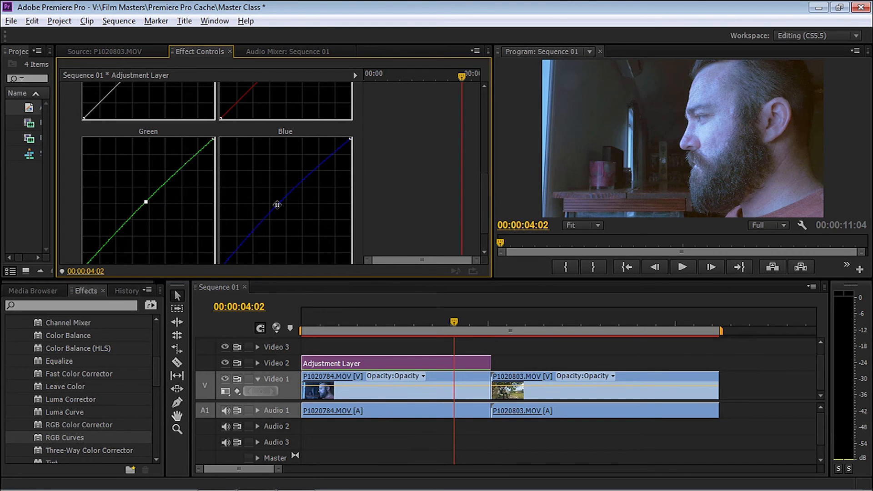
pyautogui.moveTo(276, 204); pyautogui.dragTo(276, 202)
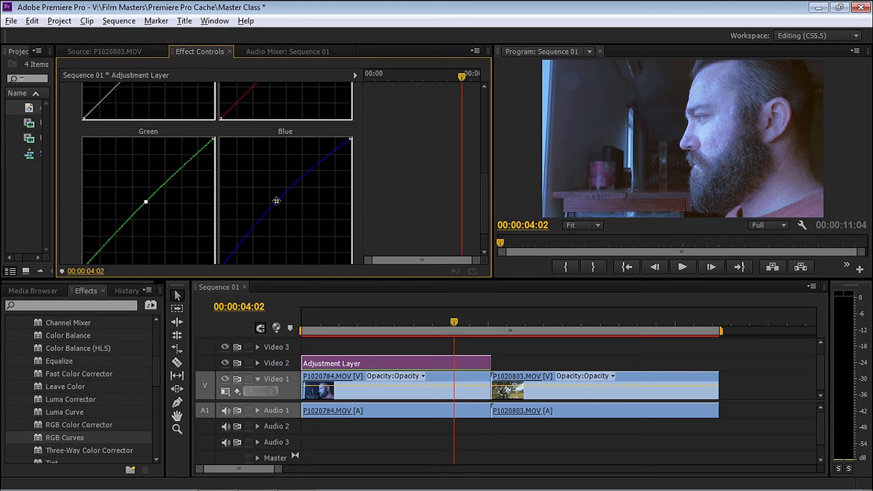
pyautogui.moveTo(275, 202); pyautogui.dragTo(264, 210)
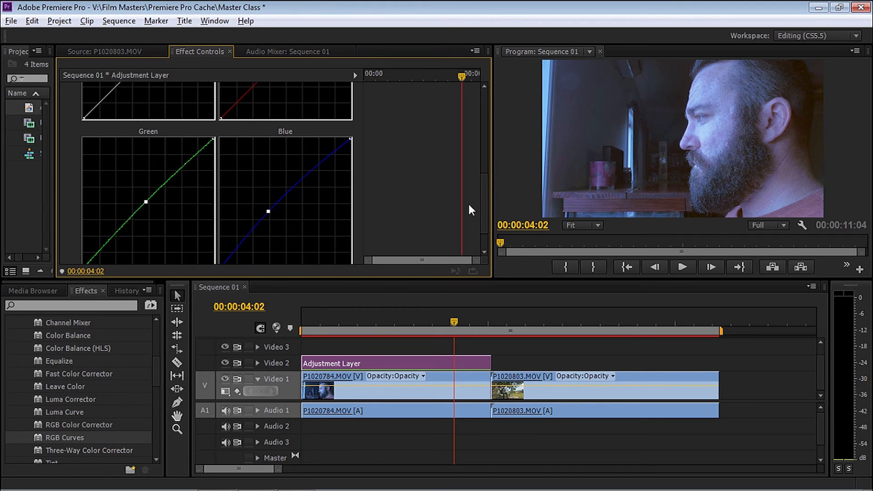
# Step: Settle the red curve near straight and leave the master curve just below straight
pyautogui.scroll(3)
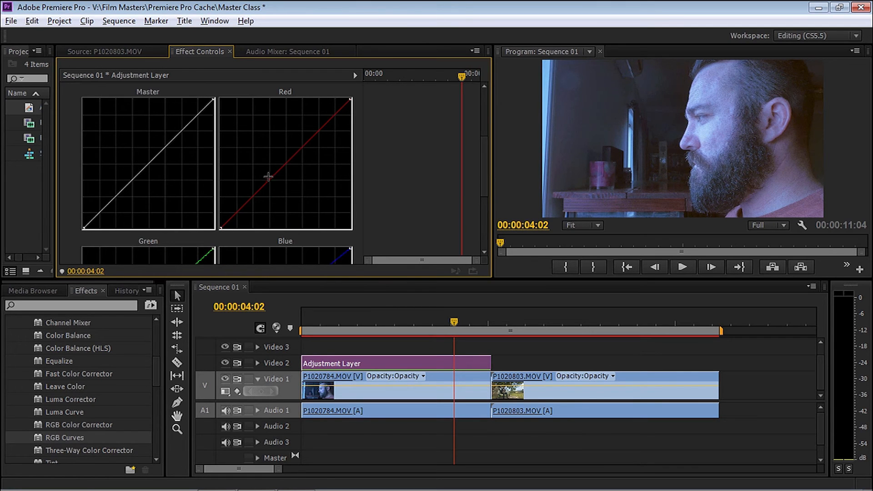
pyautogui.moveTo(269, 178); pyautogui.dragTo(278, 155)
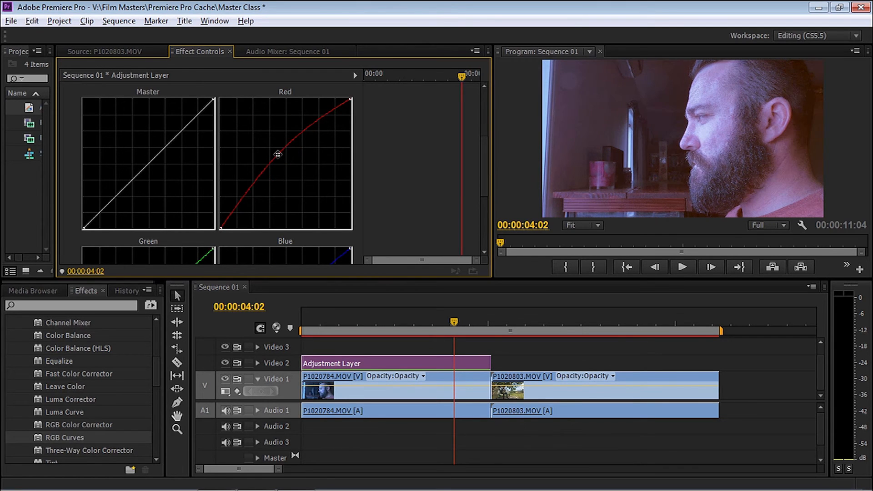
pyautogui.moveTo(277, 154); pyautogui.dragTo(283, 159)
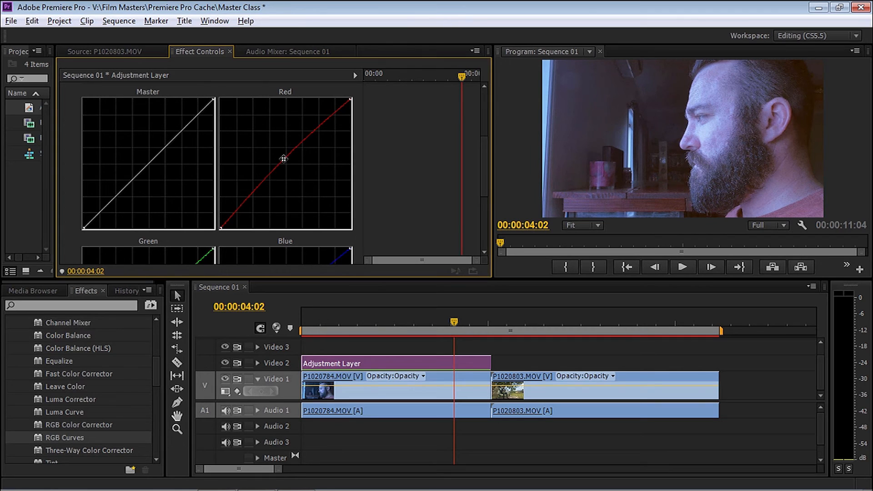
pyautogui.moveTo(283, 159); pyautogui.dragTo(289, 162)
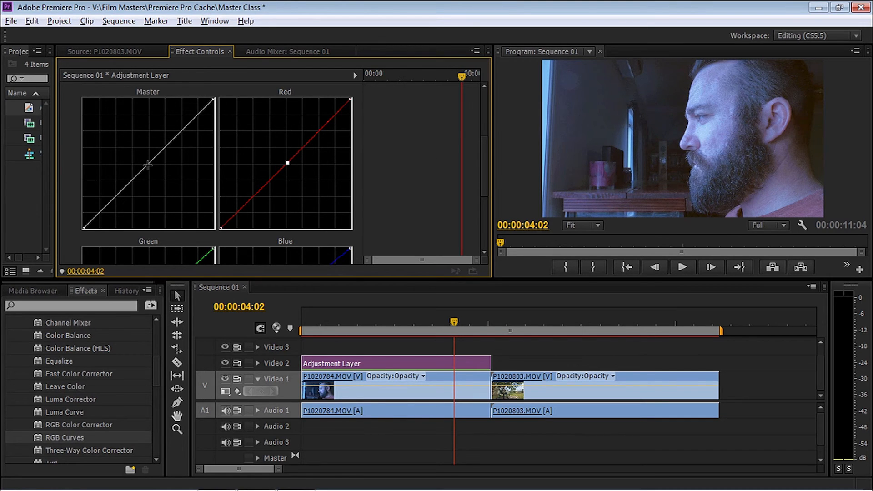
pyautogui.moveTo(147, 165); pyautogui.dragTo(140, 146)
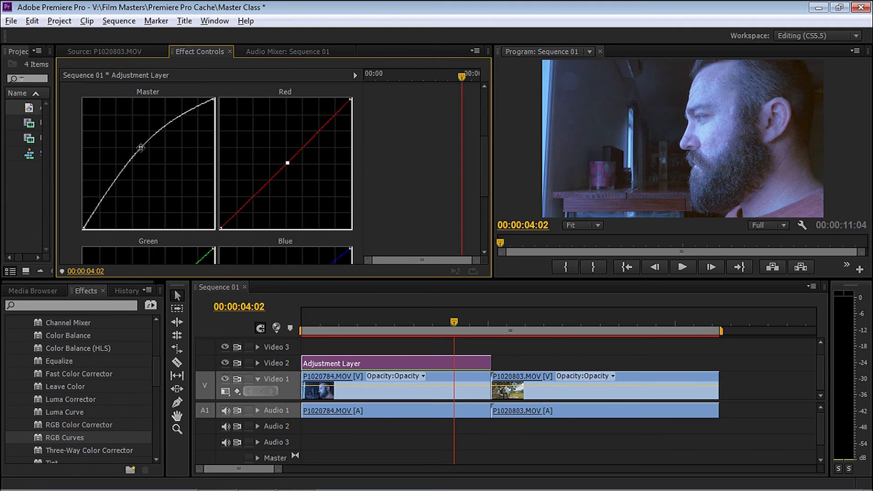
pyautogui.moveTo(141, 148); pyautogui.dragTo(160, 163)
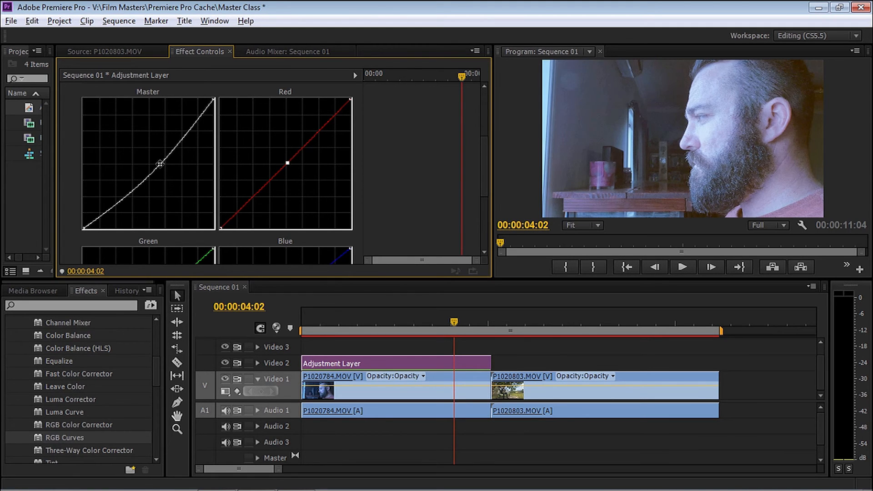
pyautogui.moveTo(160, 163); pyautogui.dragTo(160, 164)
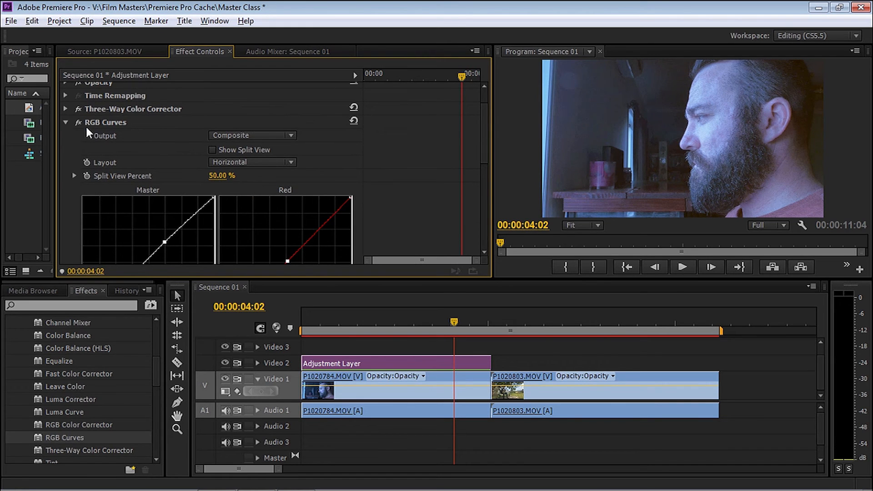
# Step: Add a Luma Curve to the adjustment layer with a gentle midtone lift
pyautogui.click(65, 122)
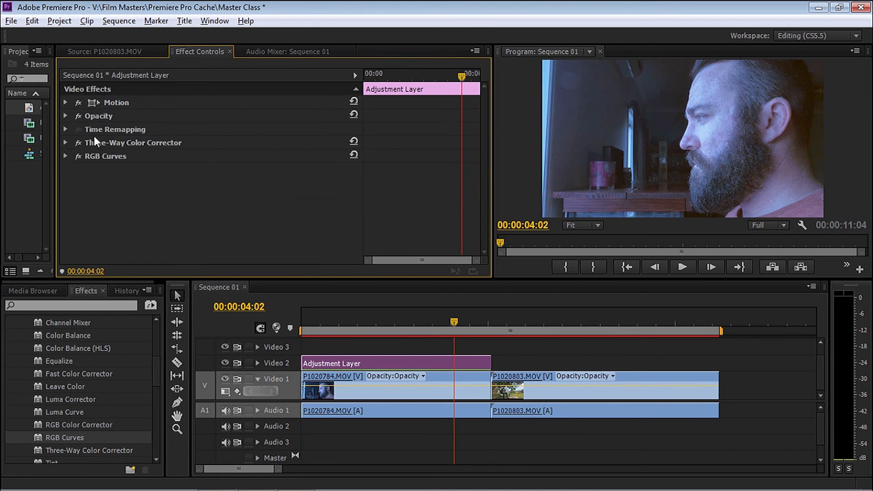
pyautogui.moveTo(142, 144)
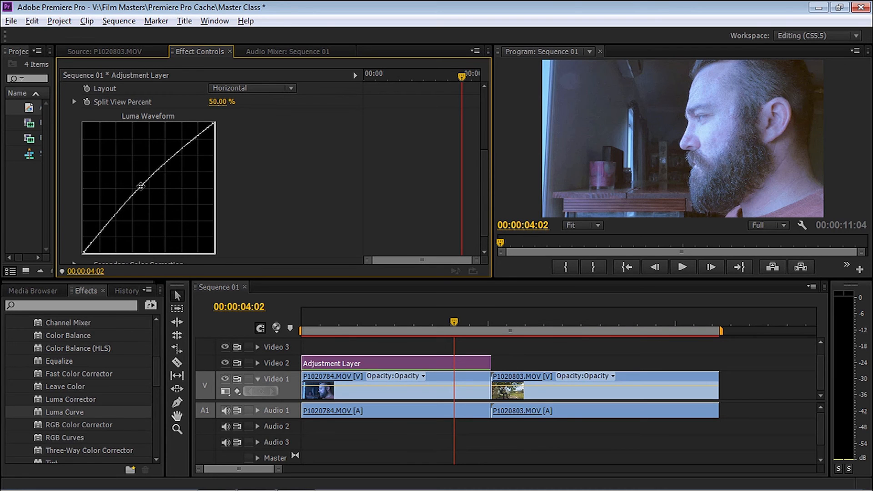
pyautogui.moveTo(141, 186); pyautogui.dragTo(137, 181)
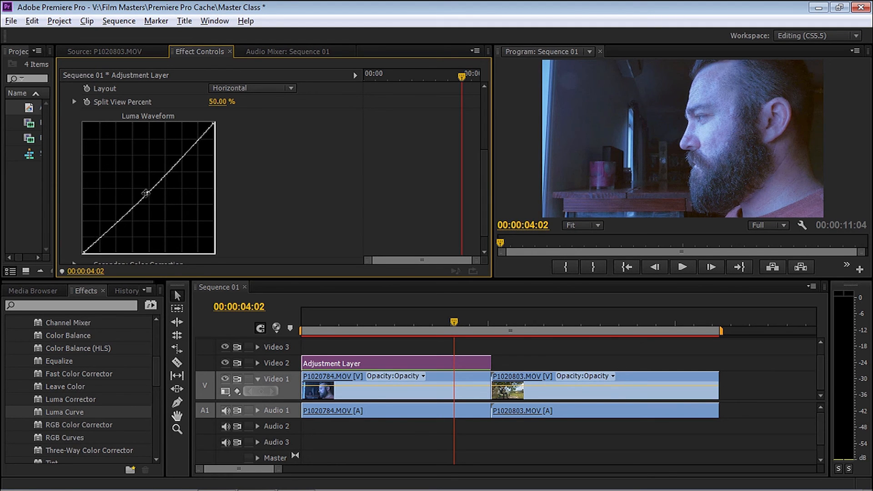
pyautogui.moveTo(146, 191); pyautogui.dragTo(133, 204)
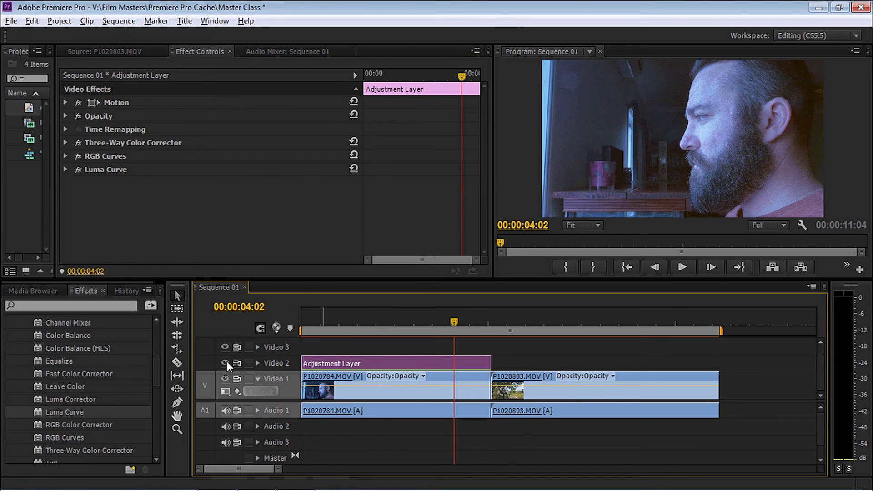
# Step: Toggle the adjustment layer's track output and jump playback to about 00:00:06:20 on the bench clip
pyautogui.click(224, 363)
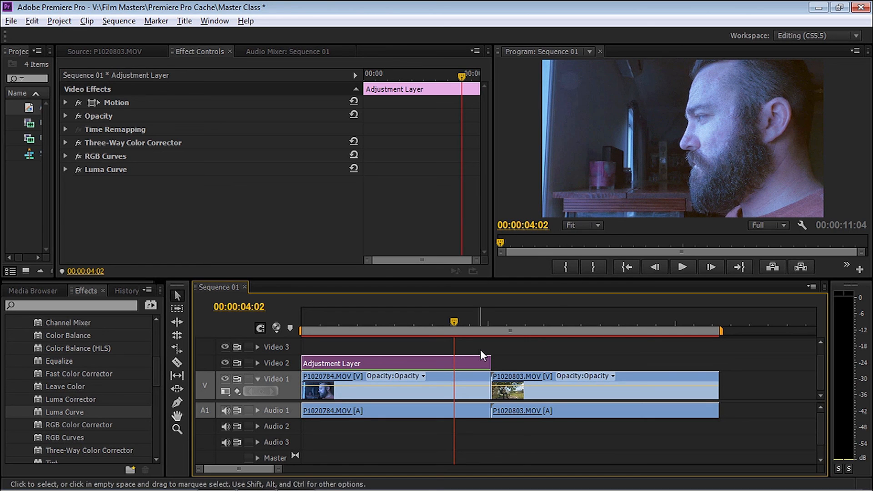
pyautogui.click(326, 363)
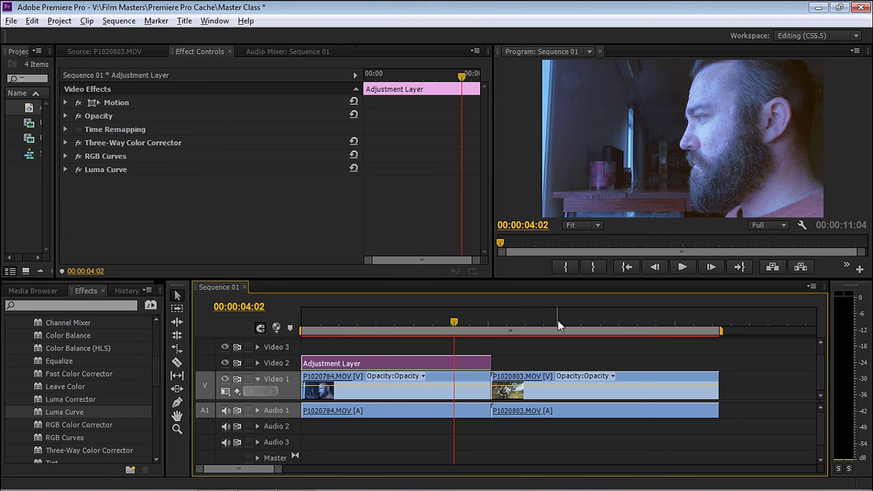
pyautogui.click(557, 322)
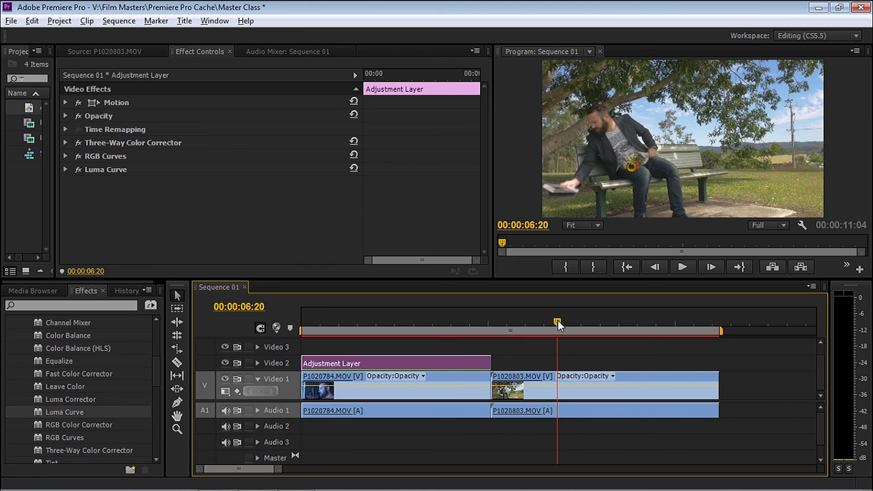